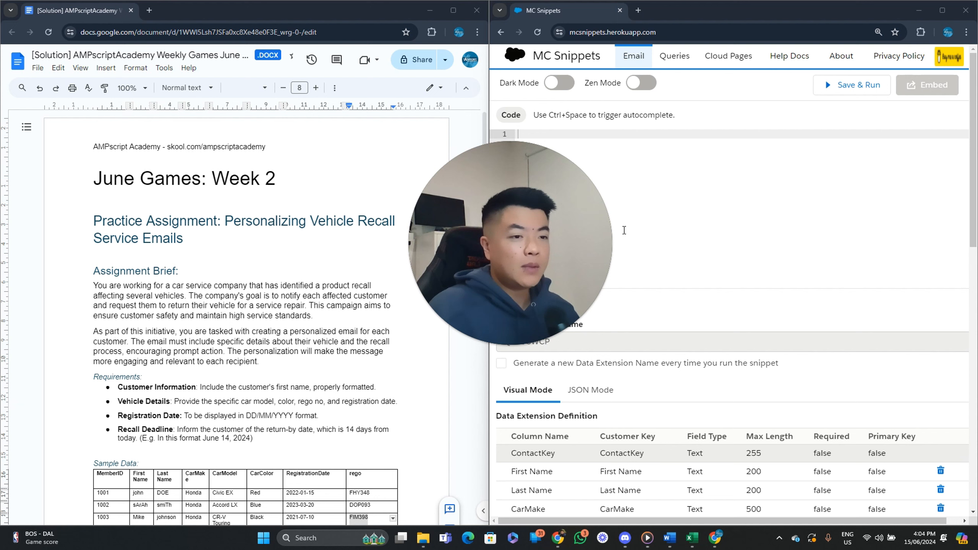
mouse_move(325, 239)
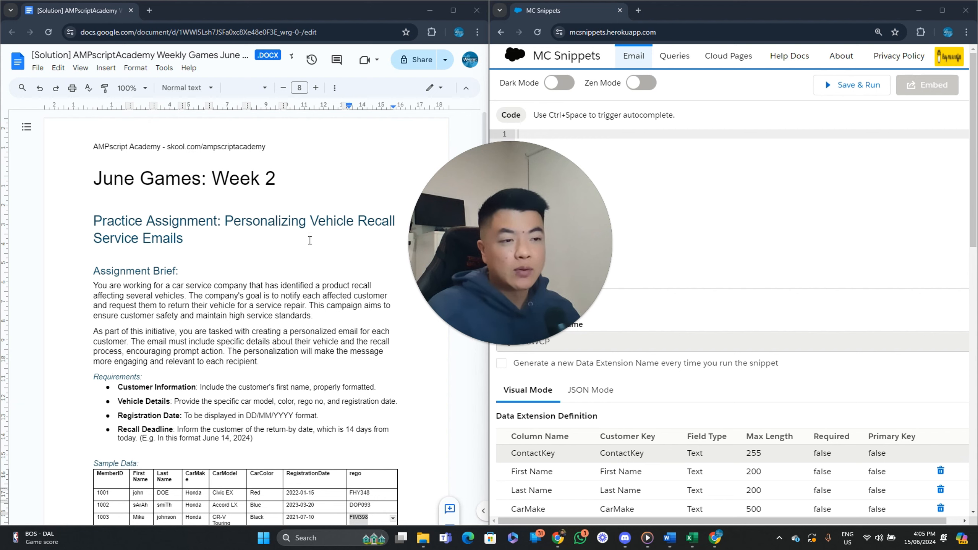
mouse_move(290, 316)
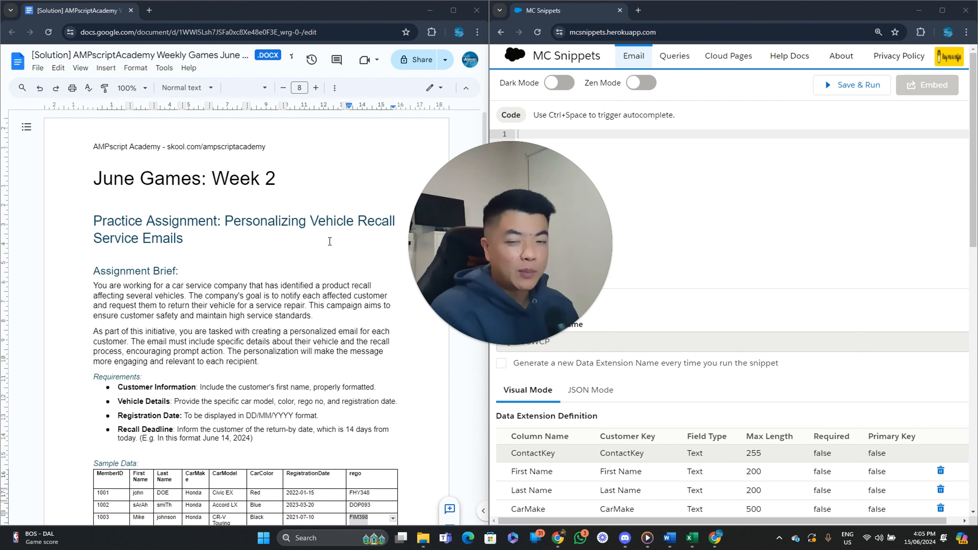
Begin the AMPscript block with %%[ ]%% delimiters and a /* RETRIEVE FIELDS */ comment heading the SET variables.
scroll(down, 3)
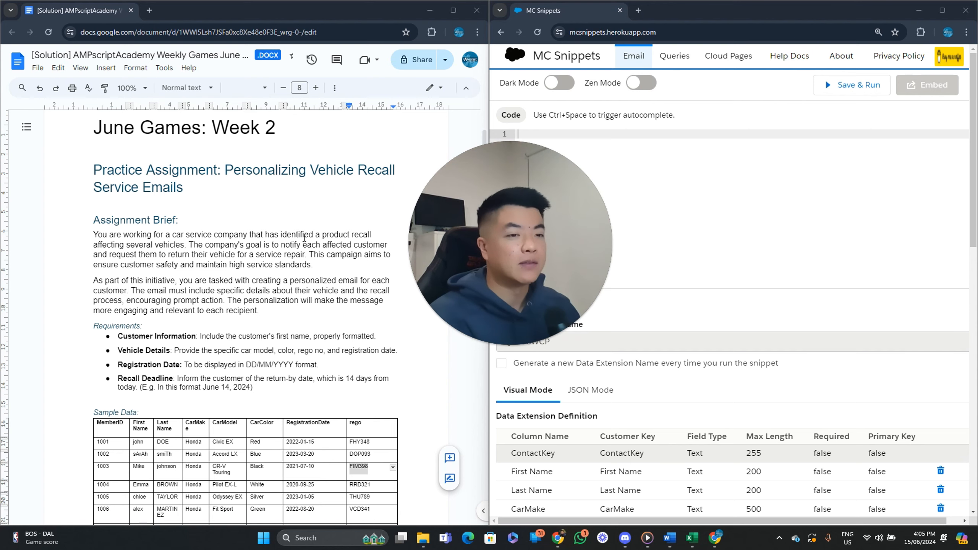
scroll(down, 3)
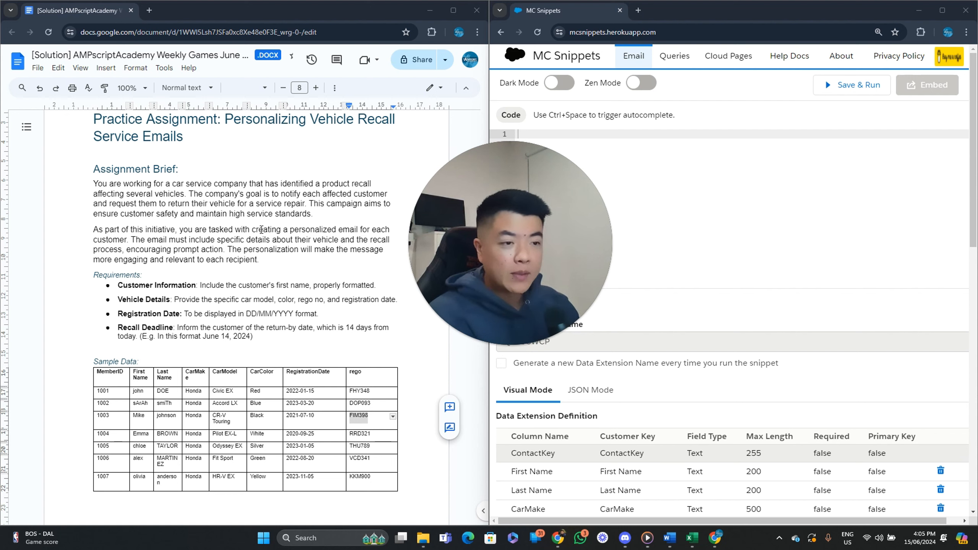
mouse_move(267, 249)
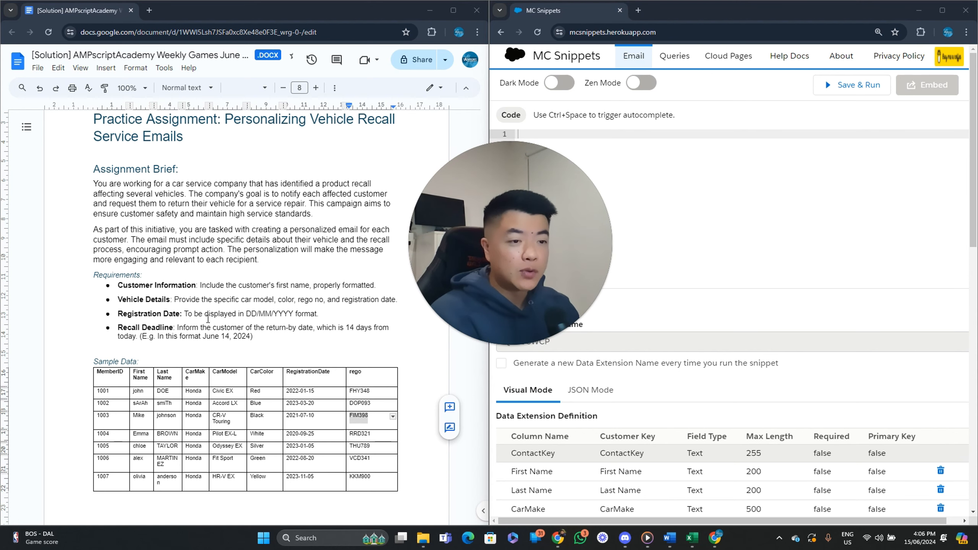
scroll(down, 3)
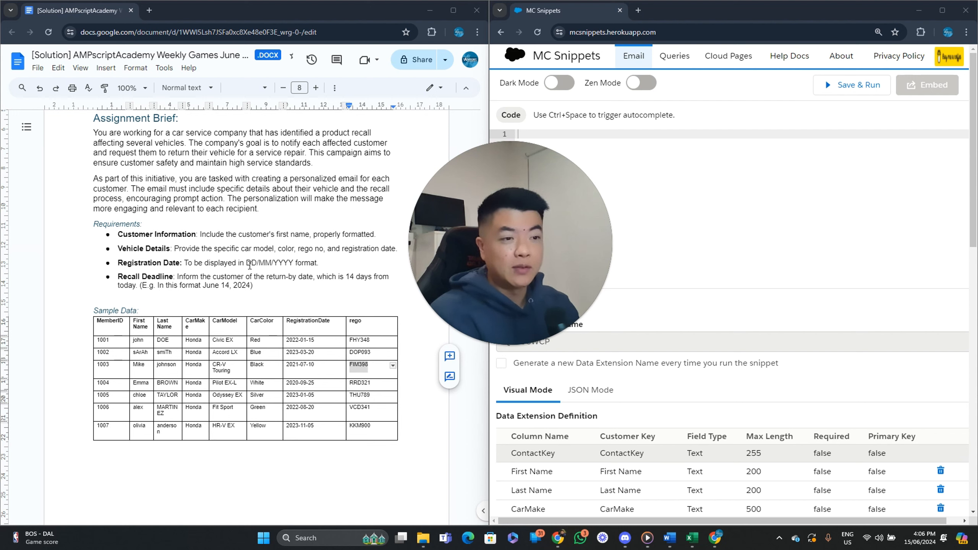
mouse_move(259, 301)
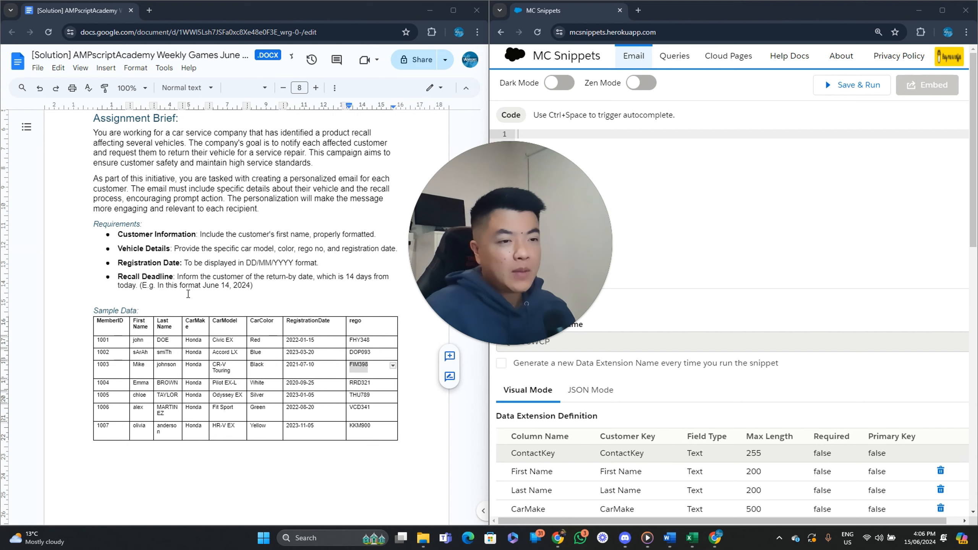
scroll(down, 3)
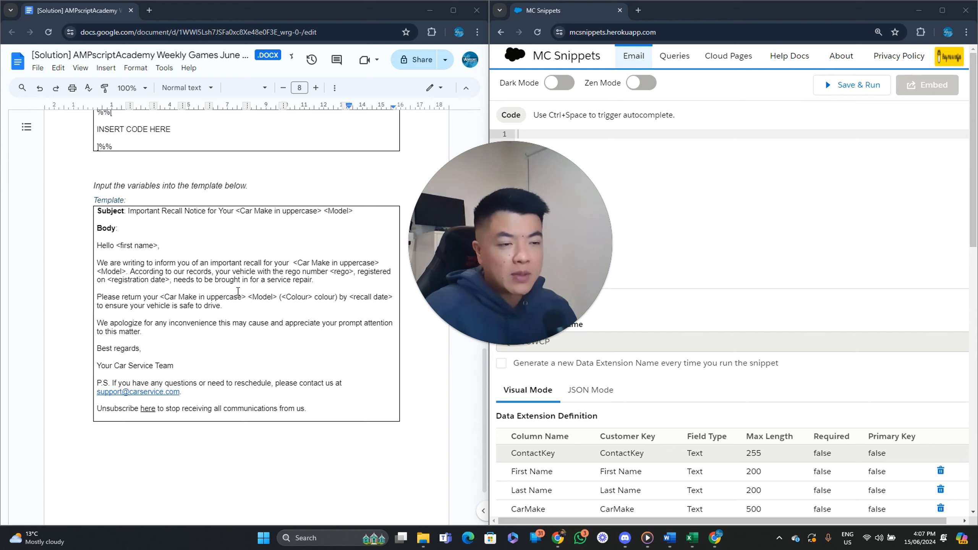
mouse_move(225, 336)
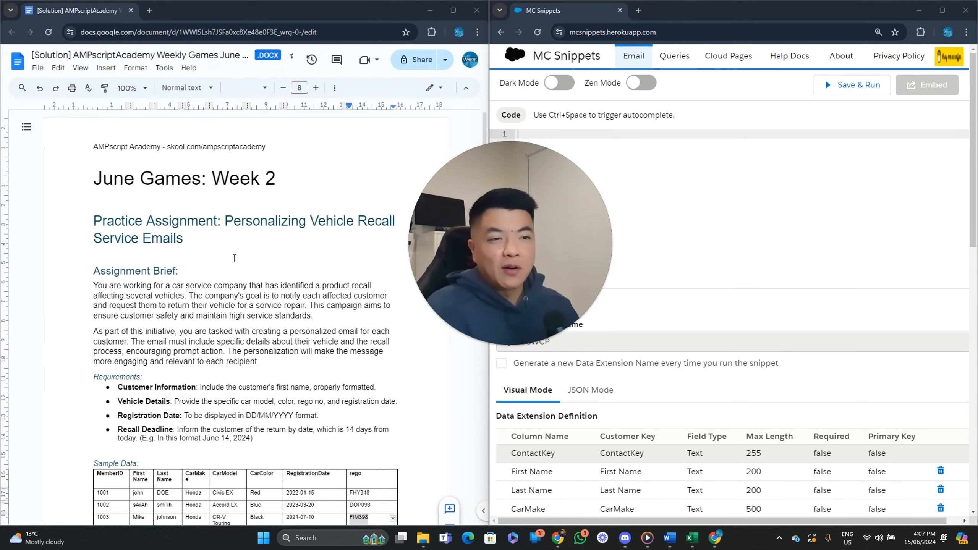
scroll(down, 3)
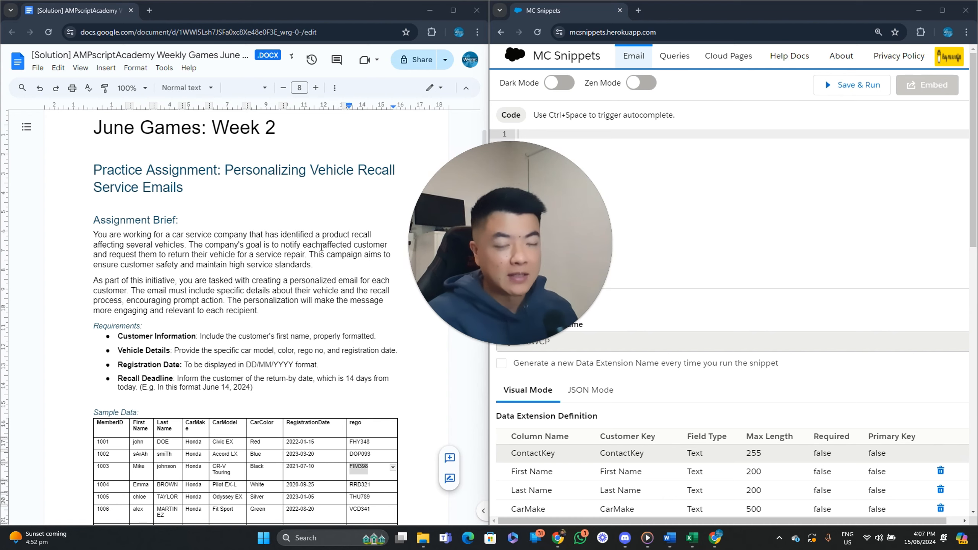
scroll(down, 3)
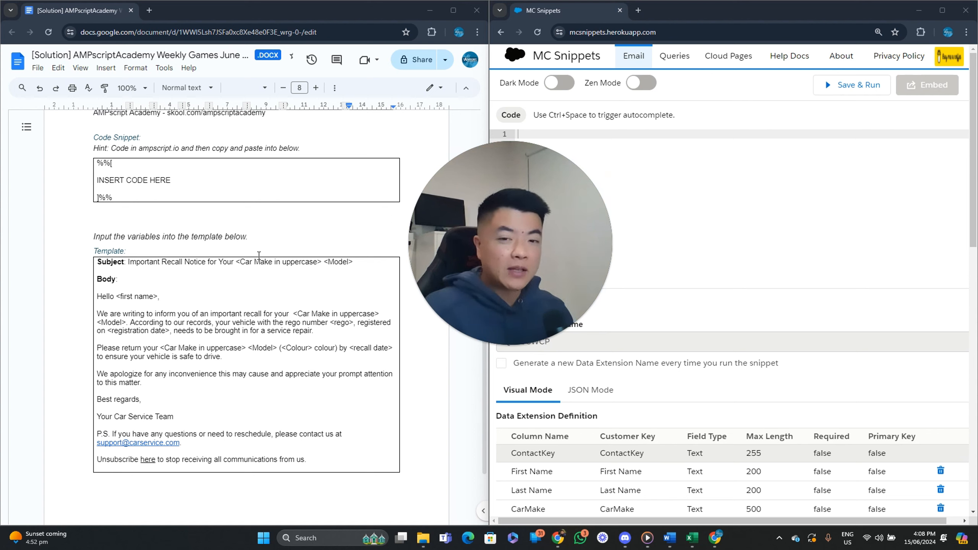
click(306, 459)
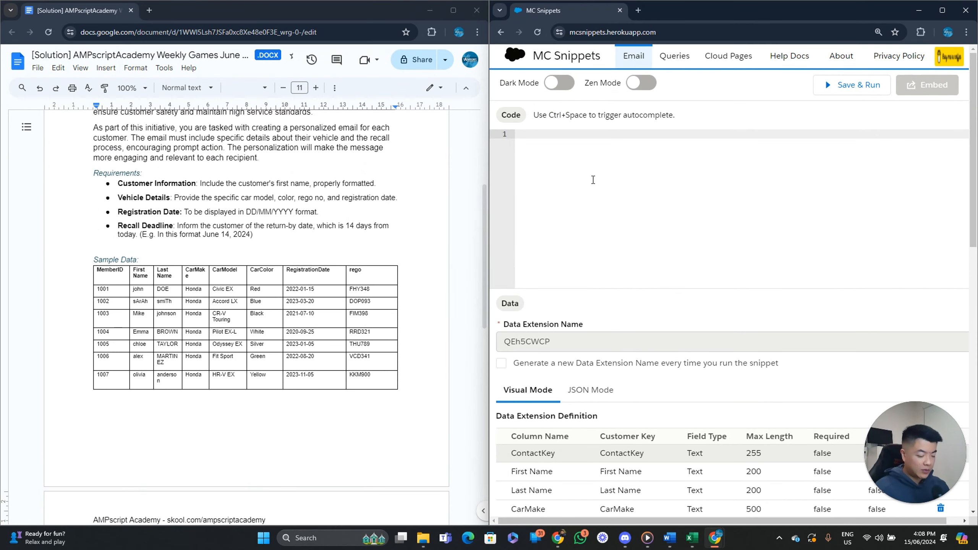
text(%%[])
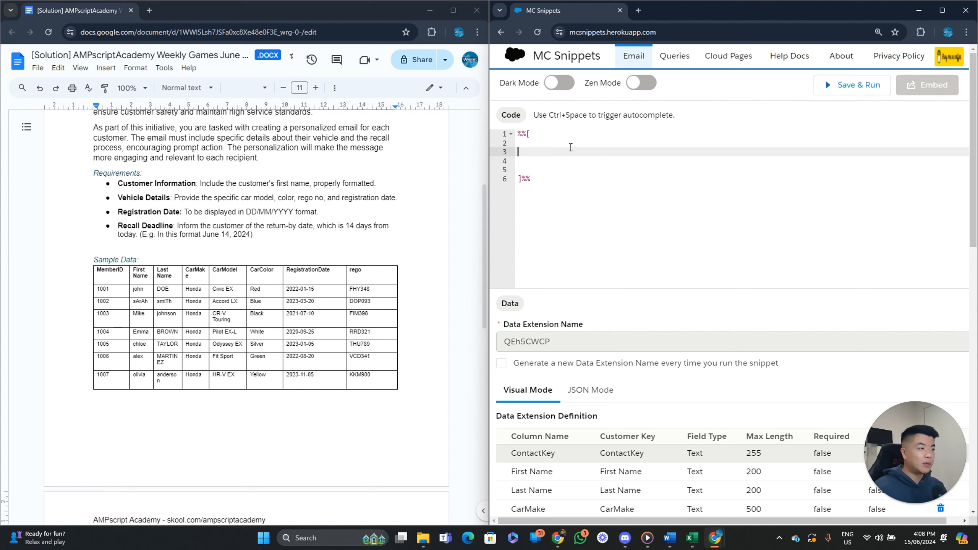
text(/* *)
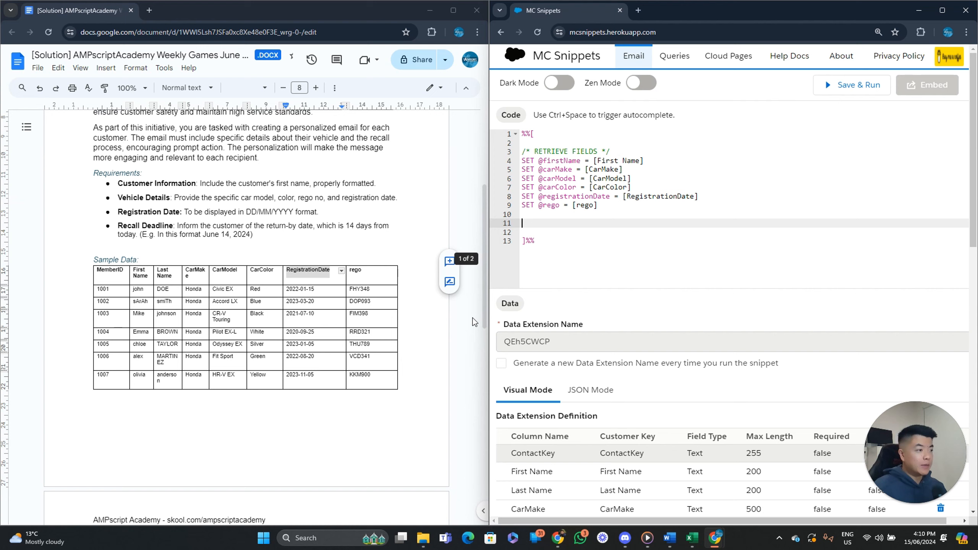
scroll(down, 3)
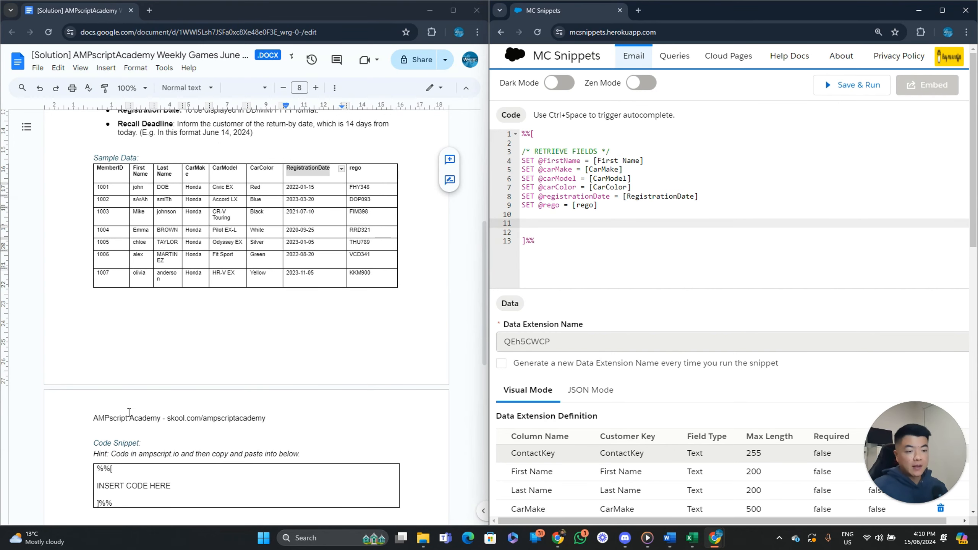
text(/* *)
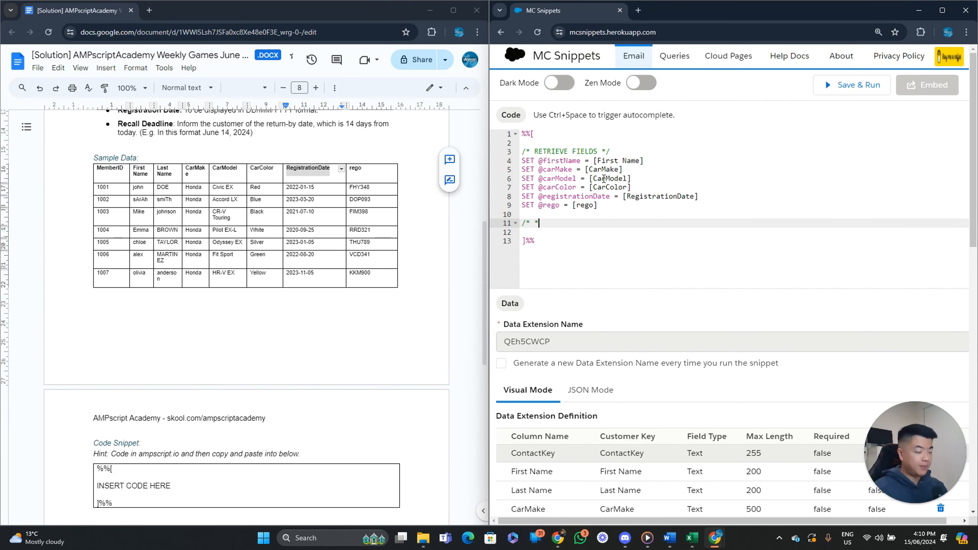
text(FIRST NAME CLEANING)
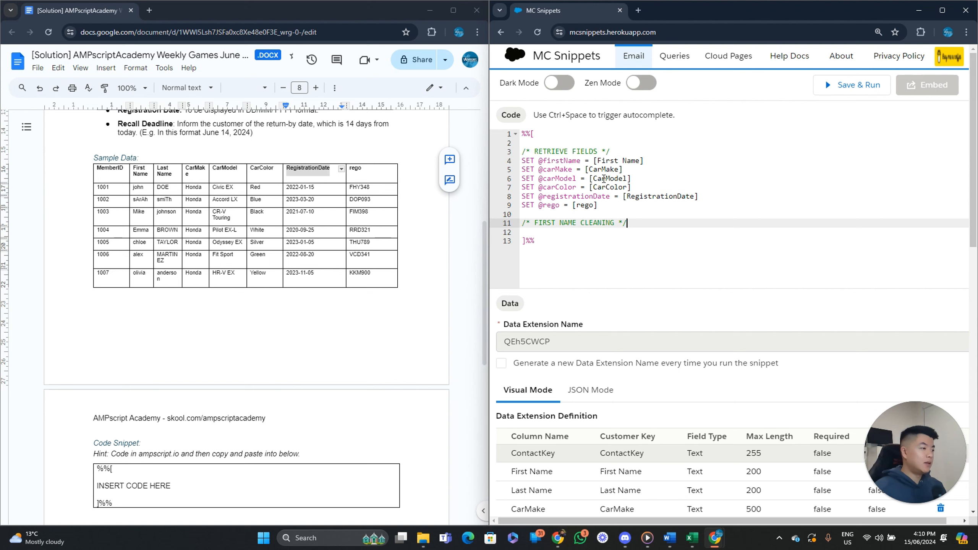
text(SET @)
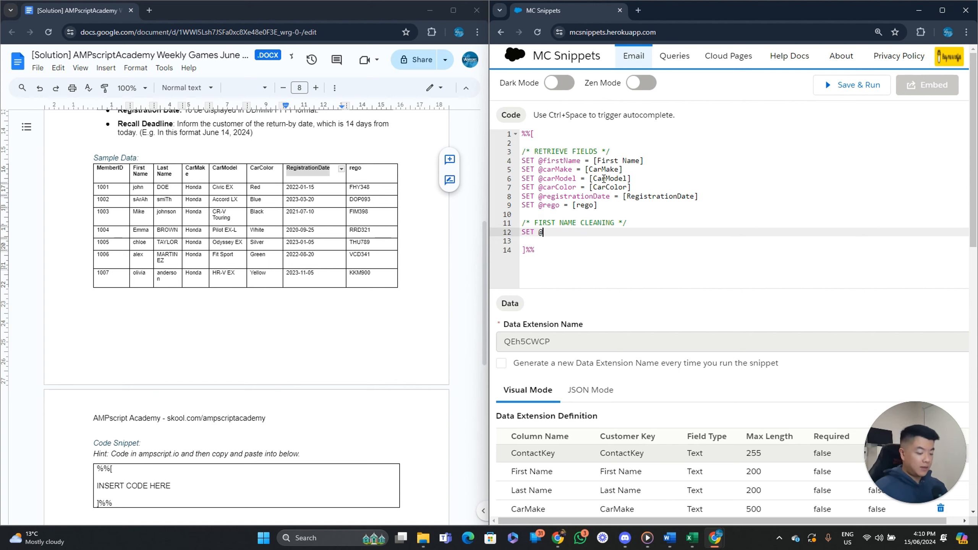
text(firstNa)
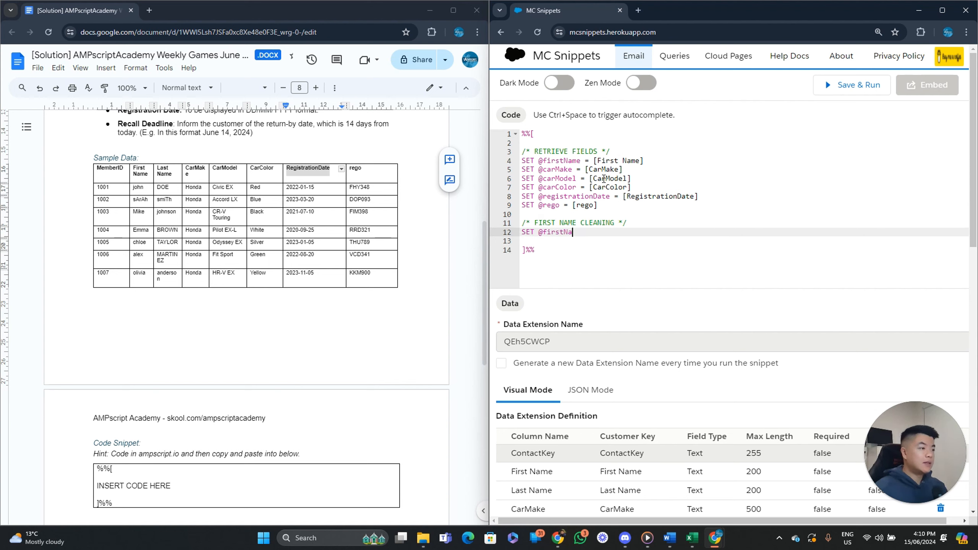
text(meTrim = [])
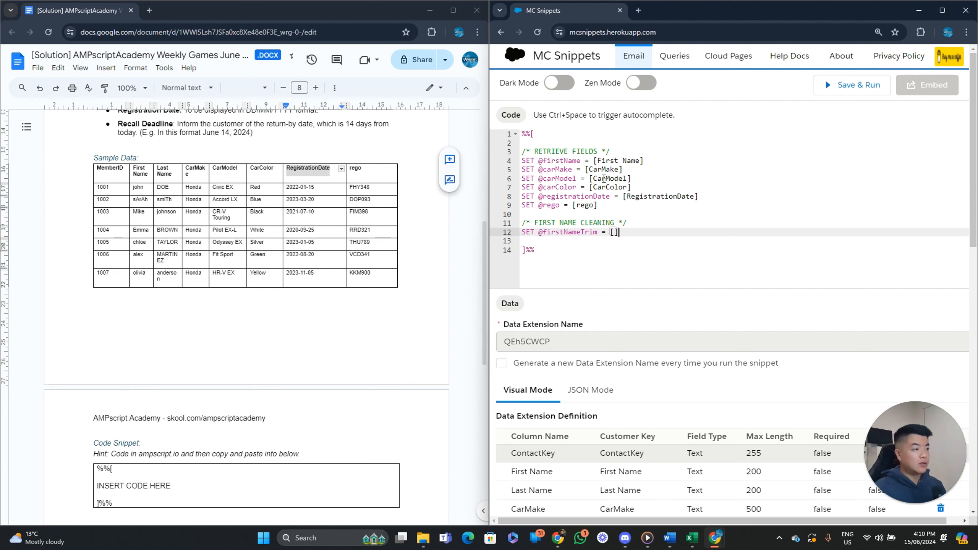
text(Trim)
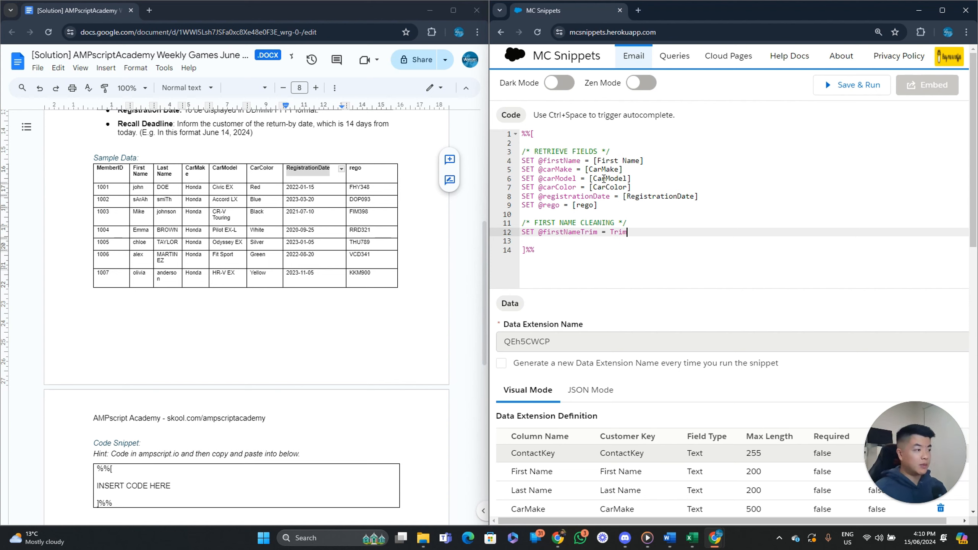
text(())
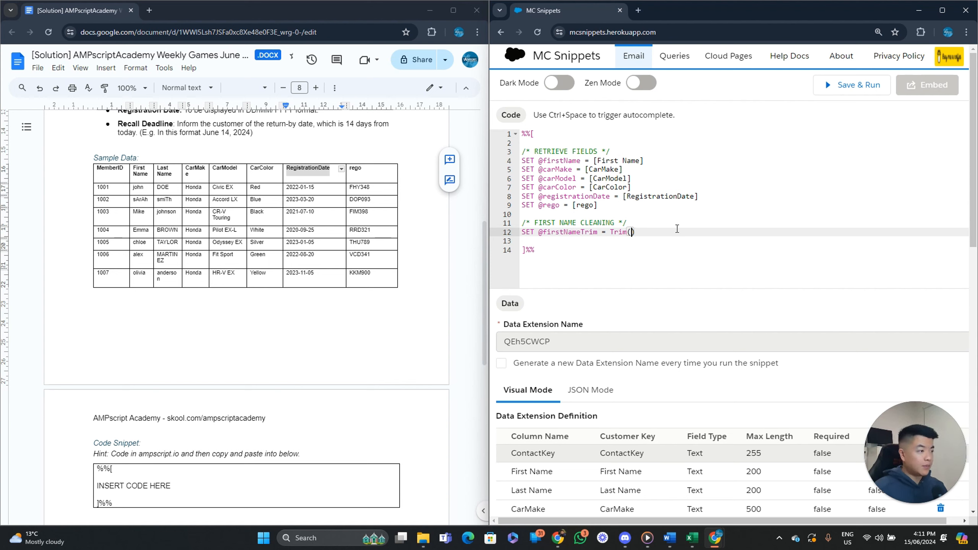
text(@firstName))
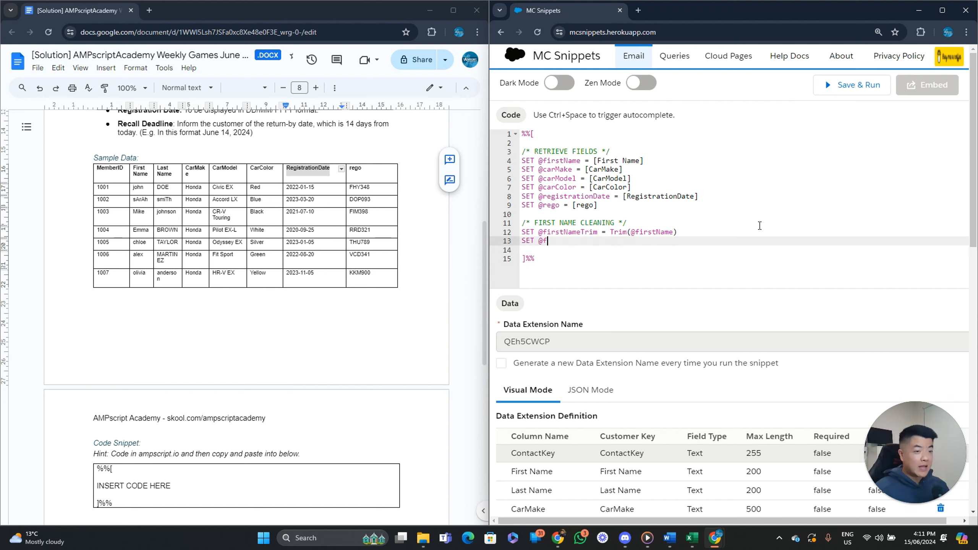
text(irs)
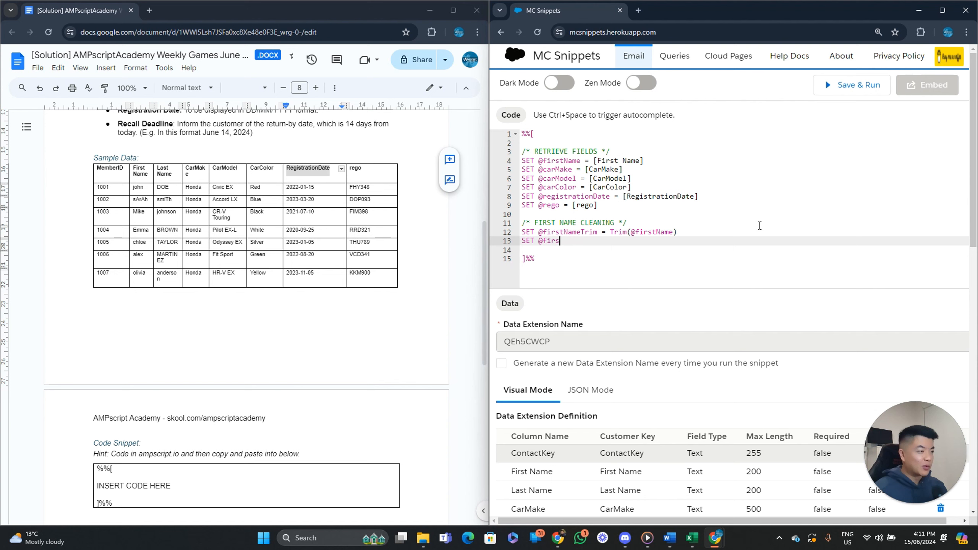
text(inal)
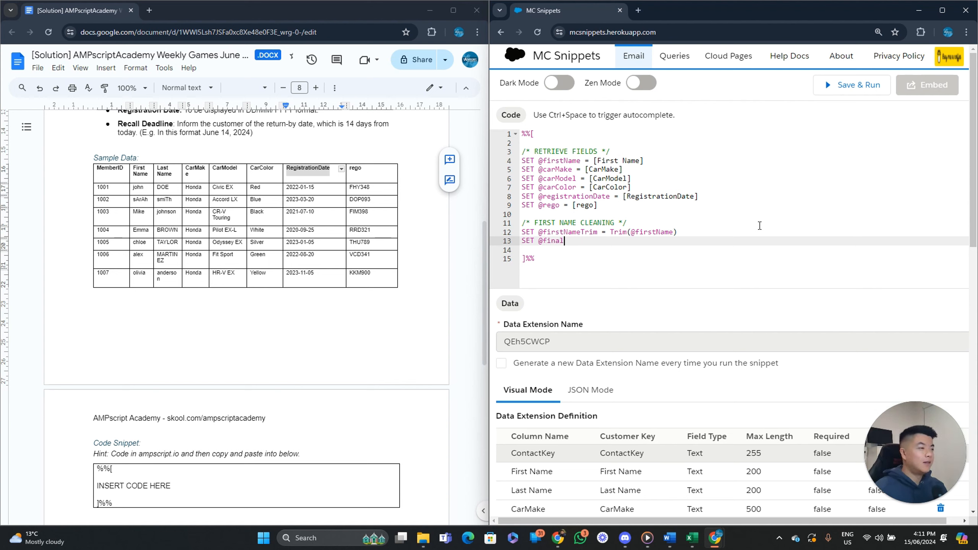
text(Name = Pro)
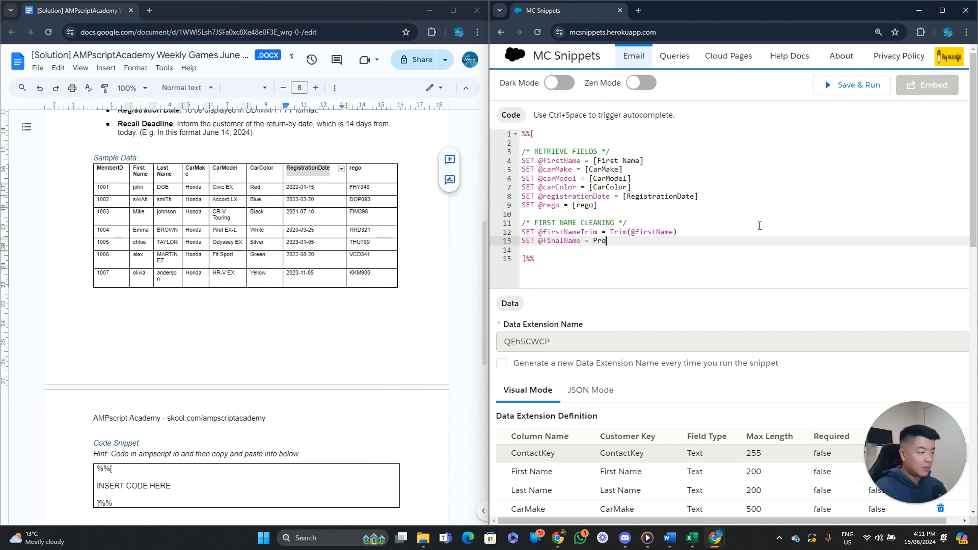
text(percase())
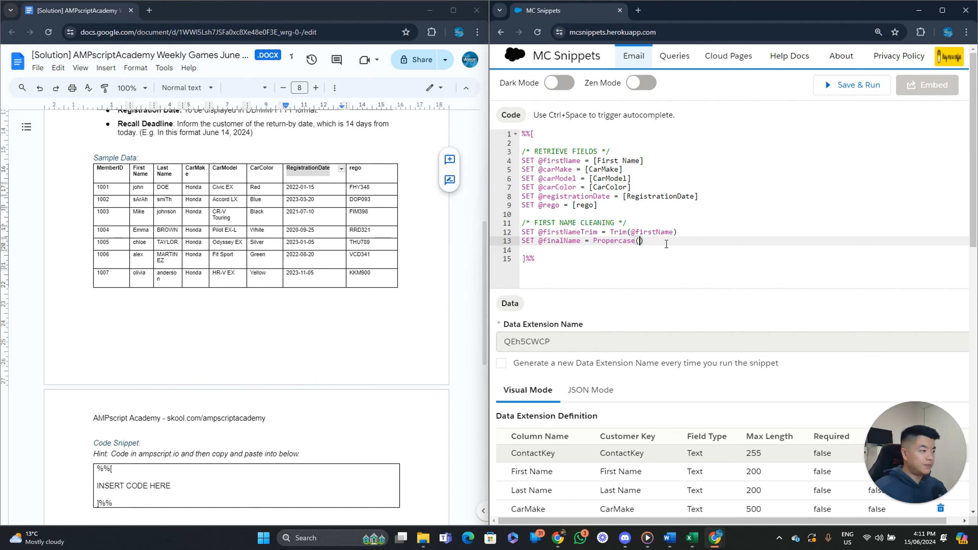
text(@firstNameTrim)
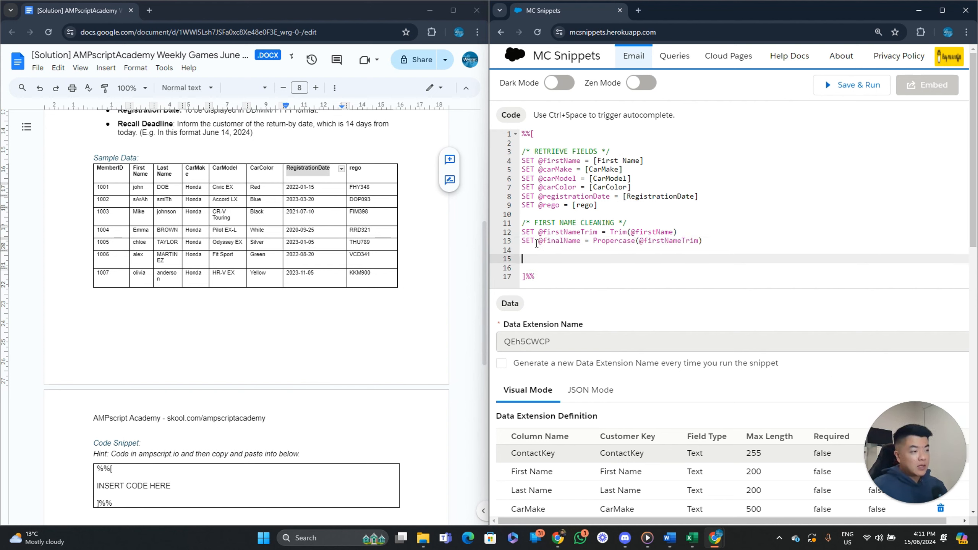
double_click(558, 241)
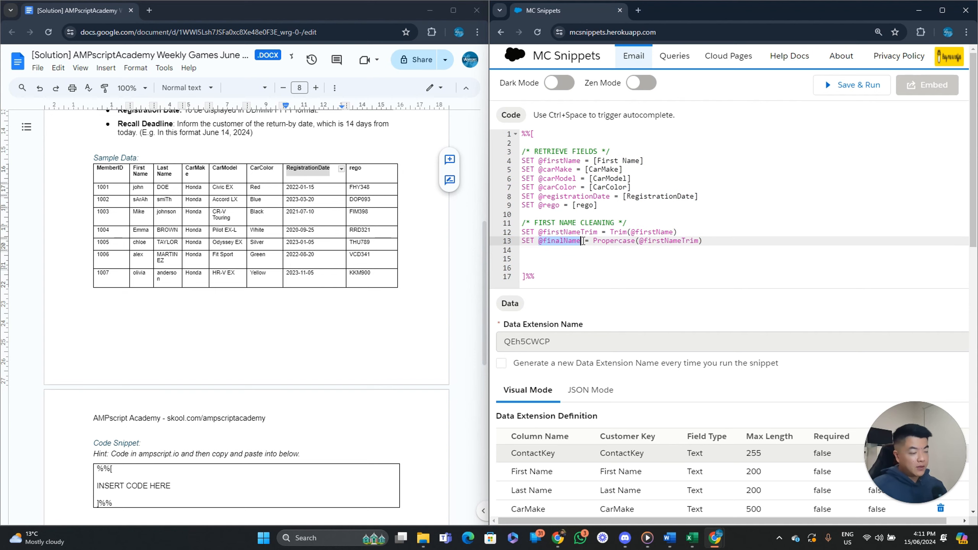
scroll(down, 3)
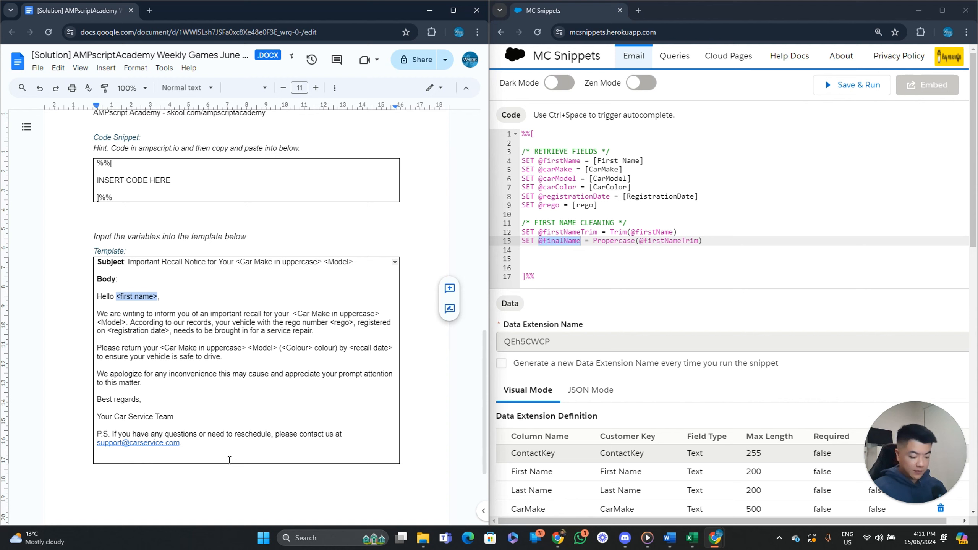
text(%%=v(@finalName)=)
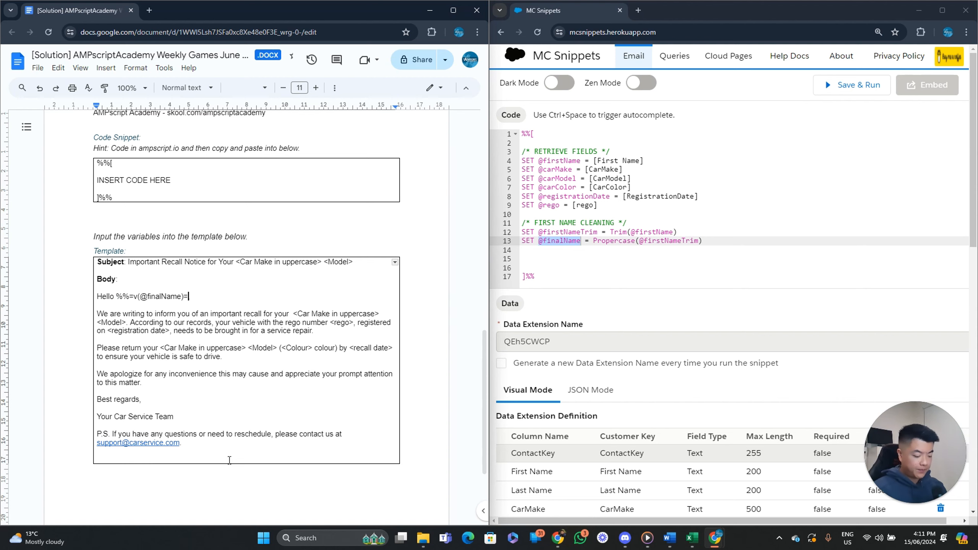
text(%%,)
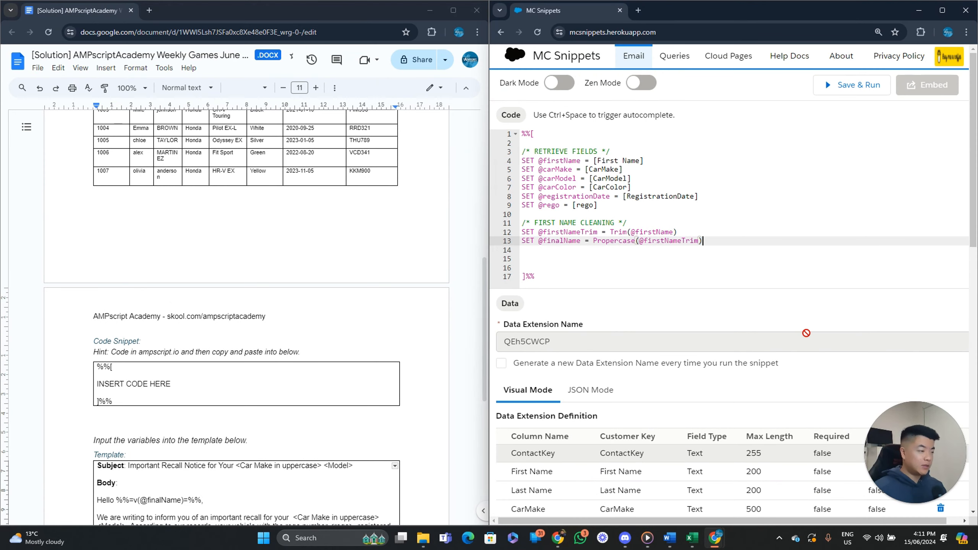
text(/* *)
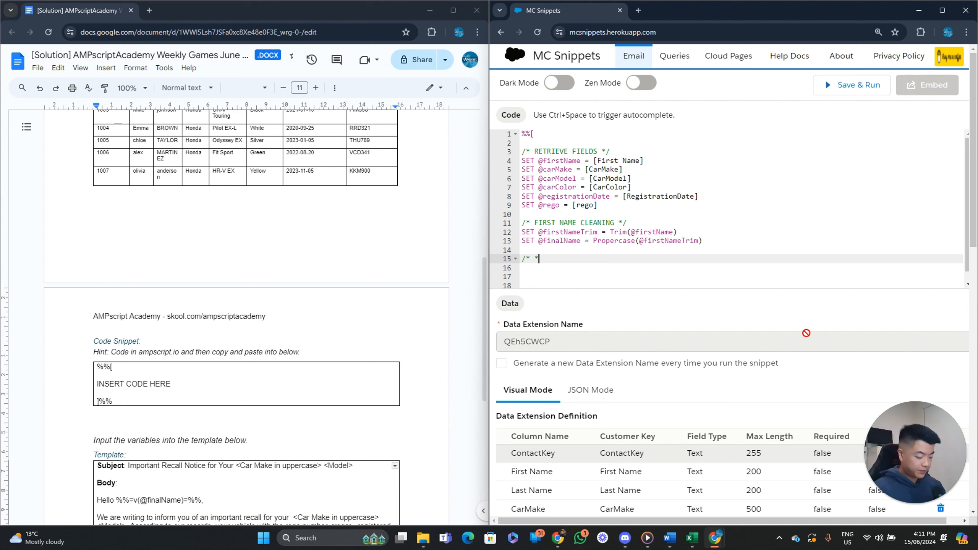
text(CAR DETAIL)
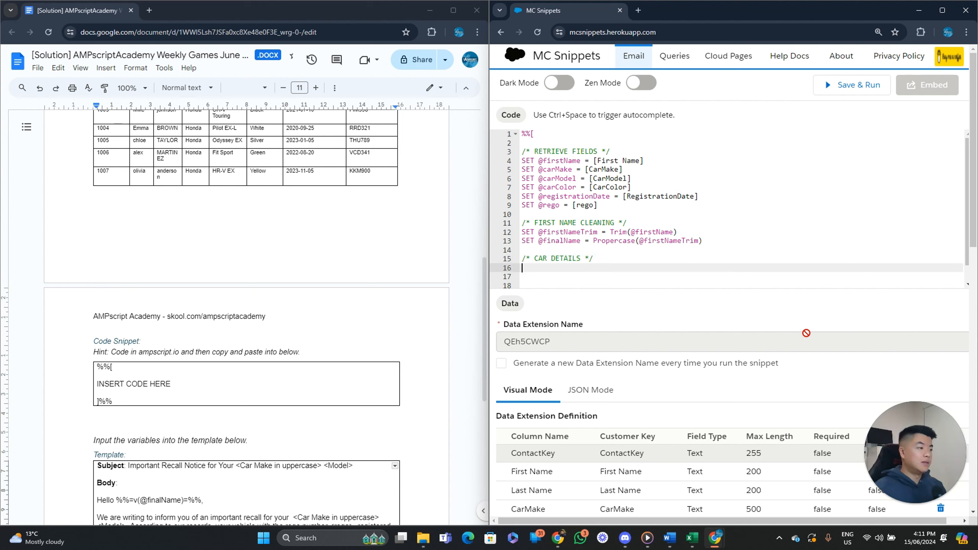
text(SET @)
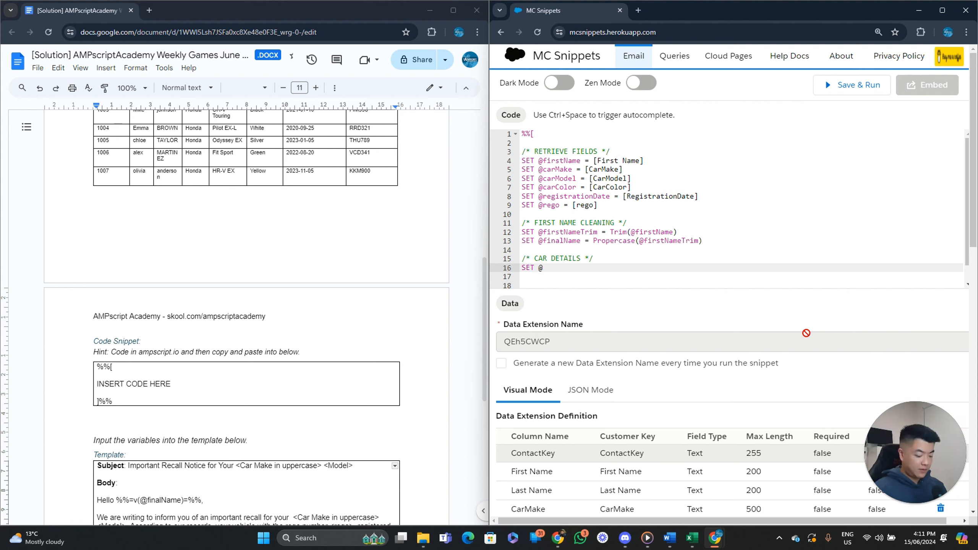
text(carMake)
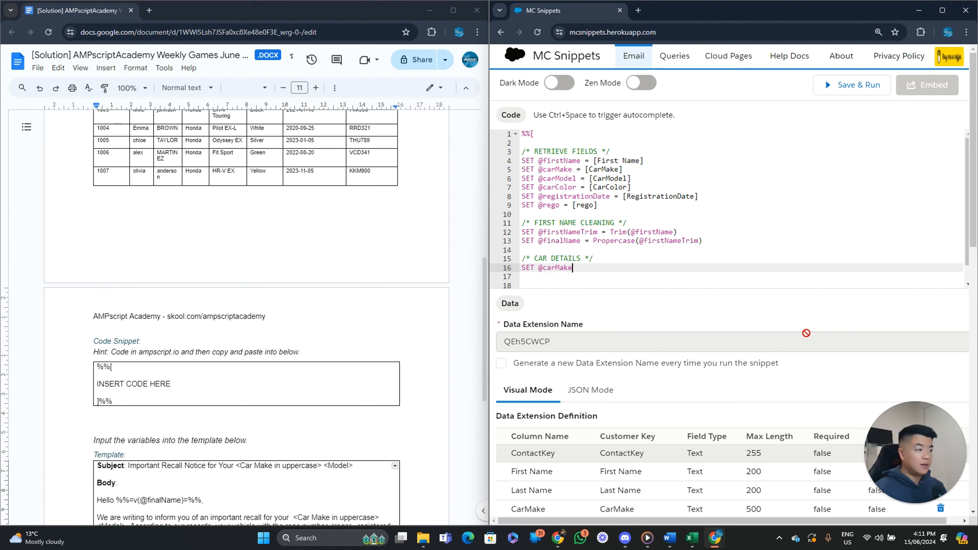
text(Upper =)
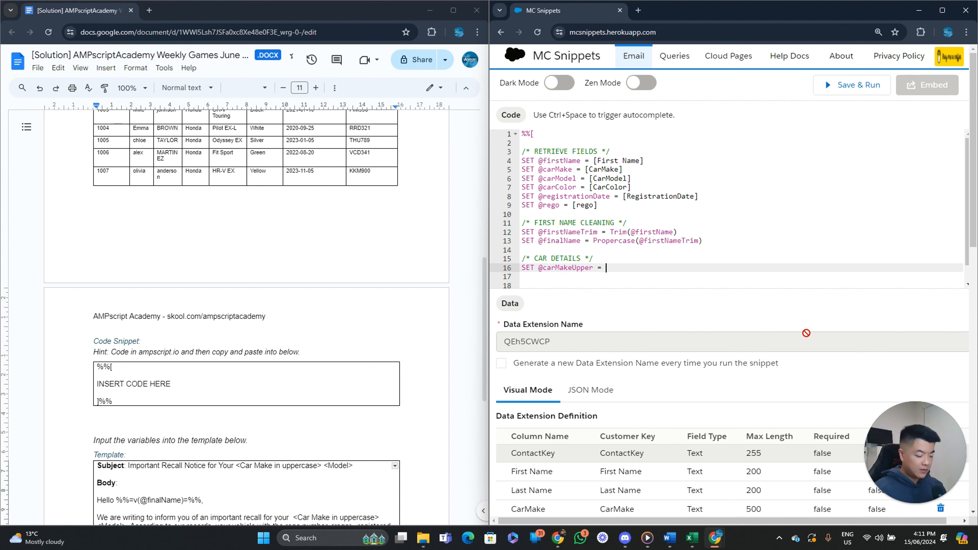
text(Uppercase)
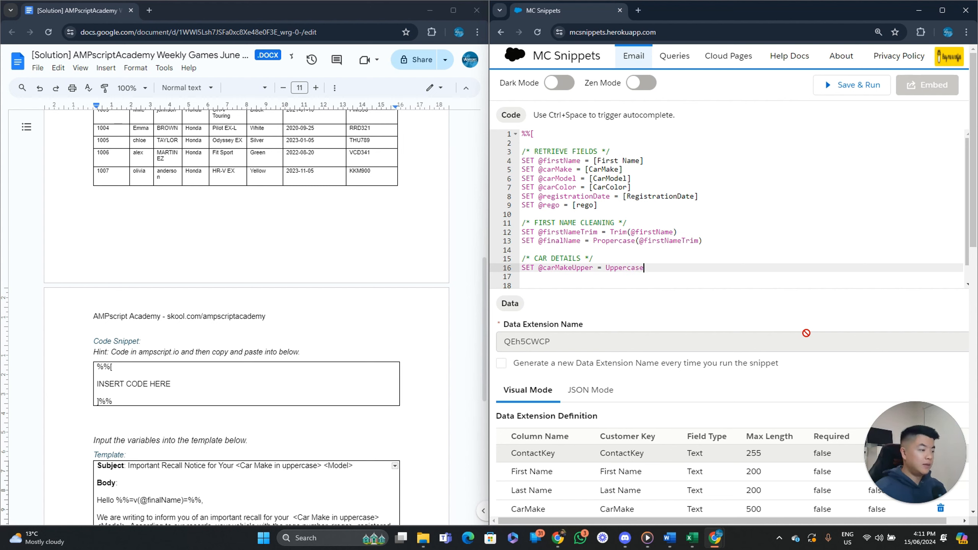
text(())
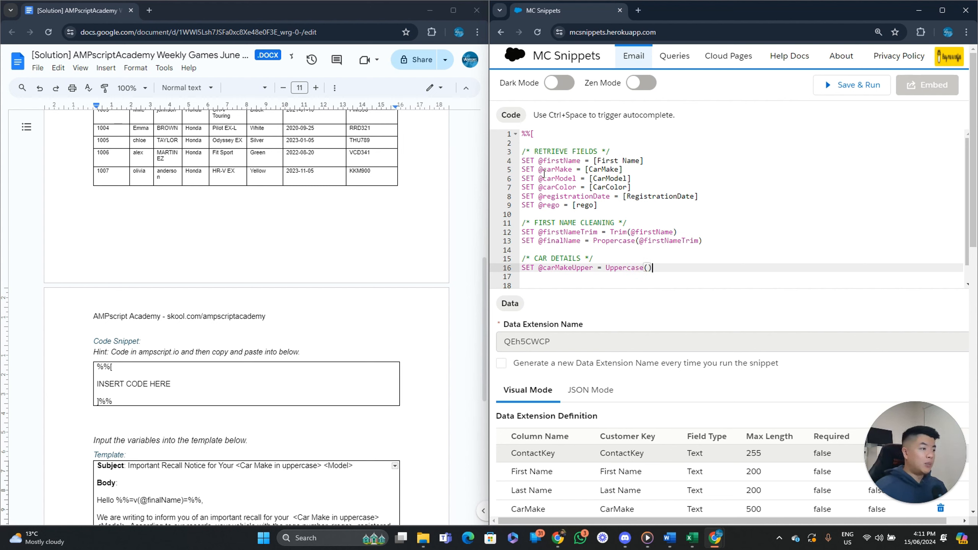
double_click(553, 169)
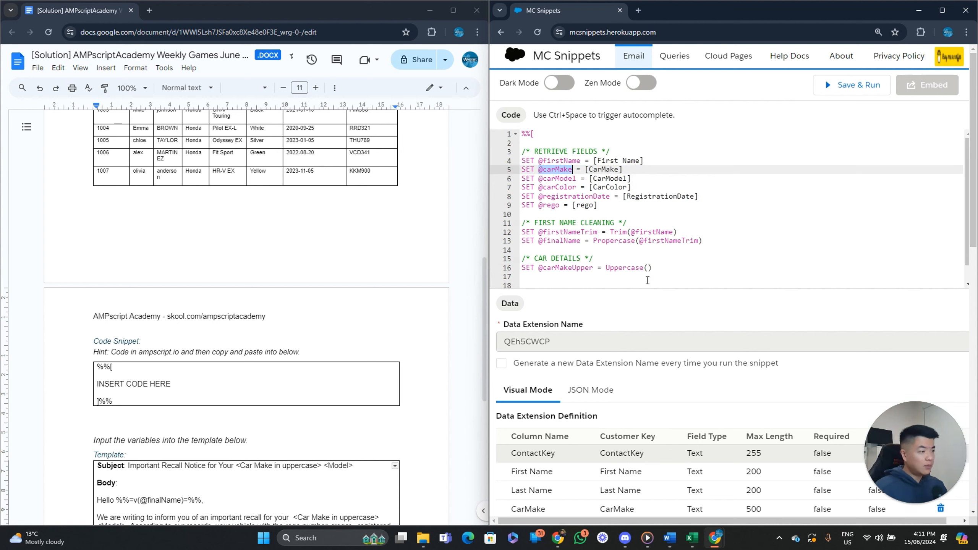
text(@carMake)
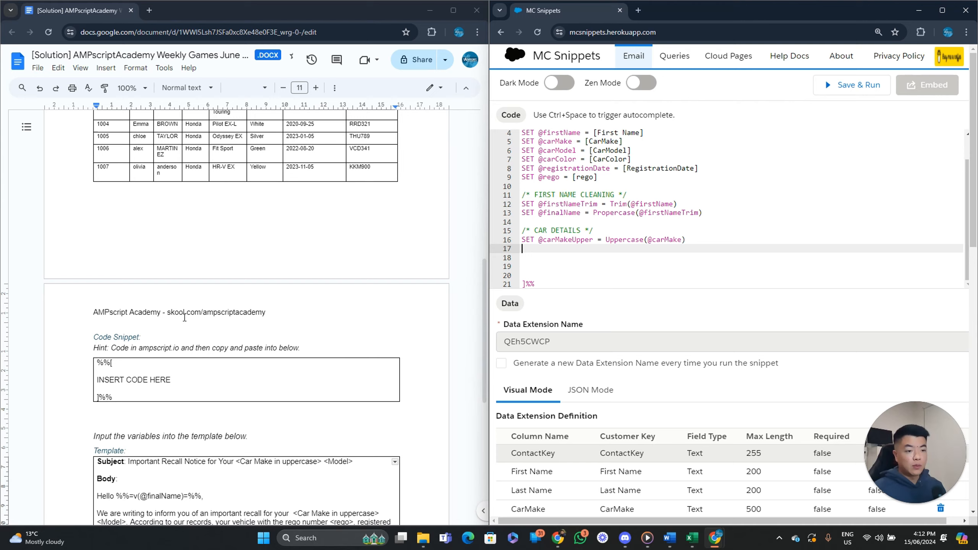
scroll(down, 3)
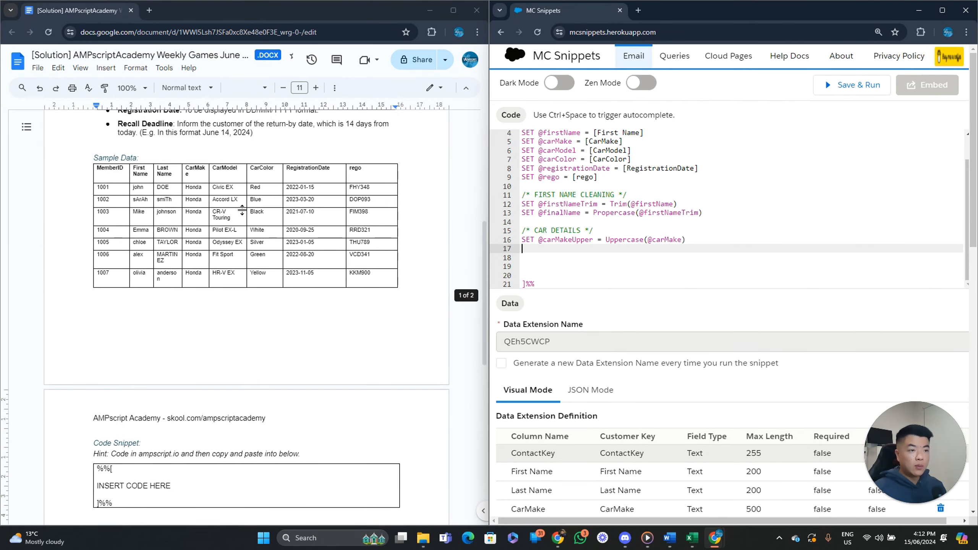
scroll(down, 3)
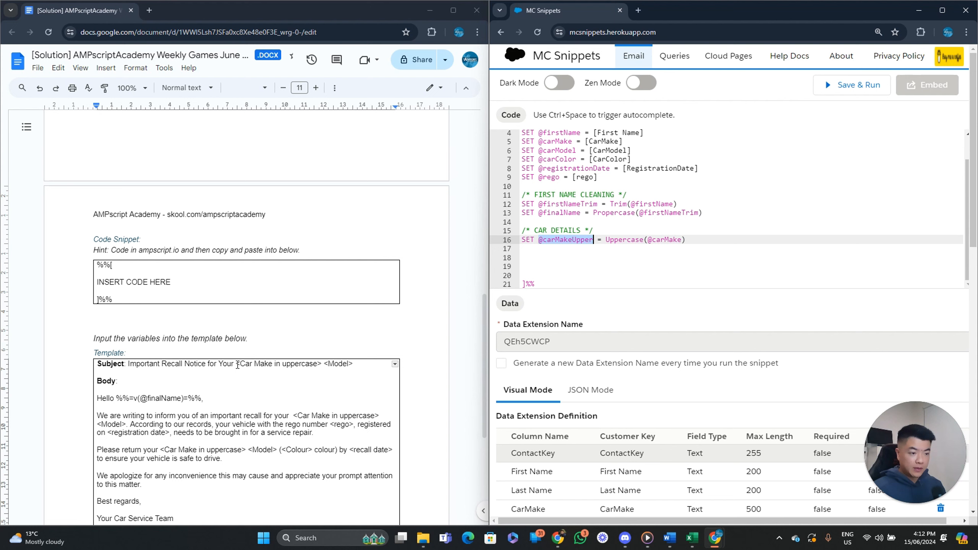
double_click(278, 363)
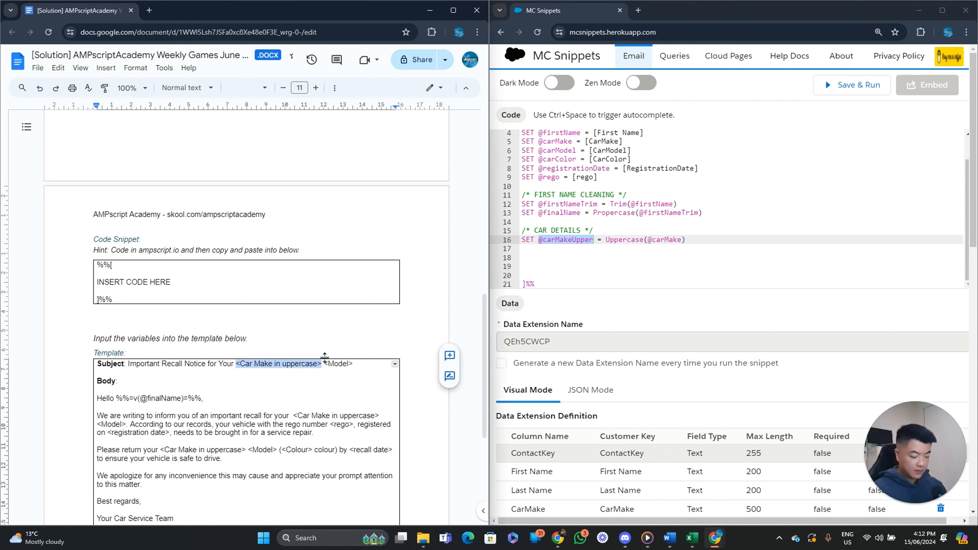
text(%%=v(@carMakeUpper)=%%)
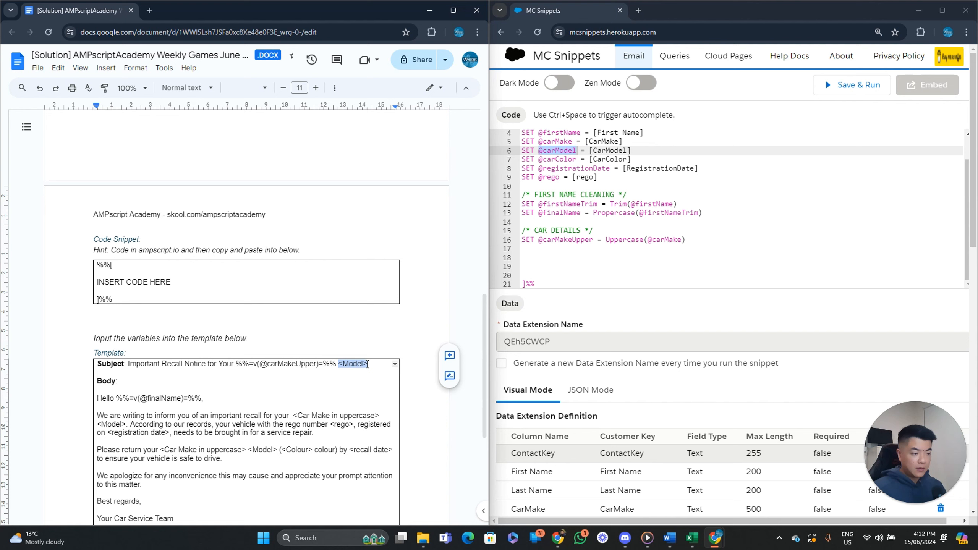
text(%%=v(@car)
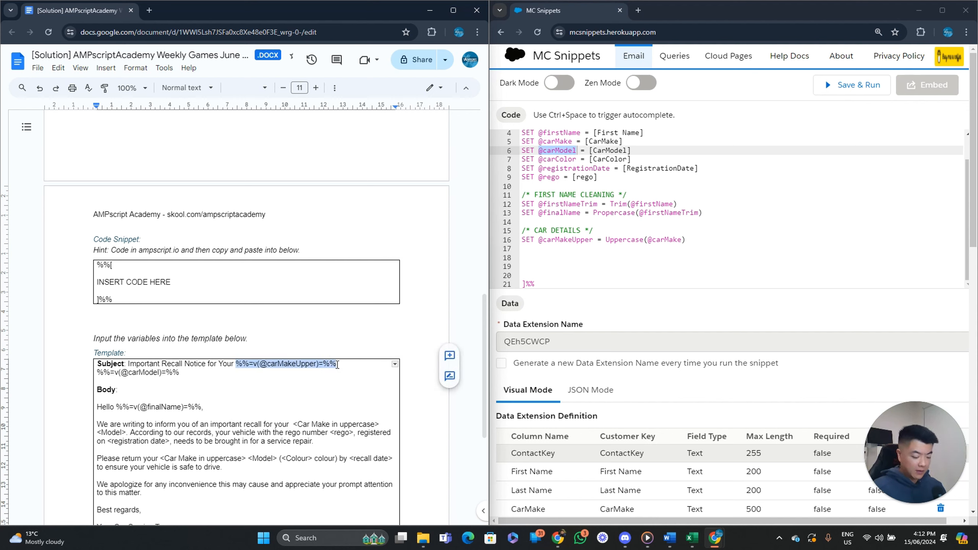
double_click(334, 424)
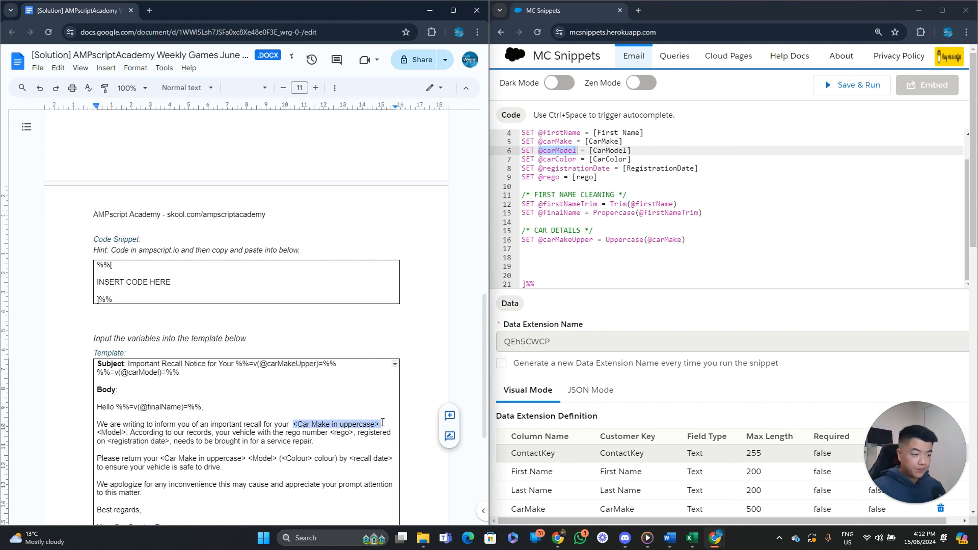
text(%%=v(@carMakeUpper)=%%)
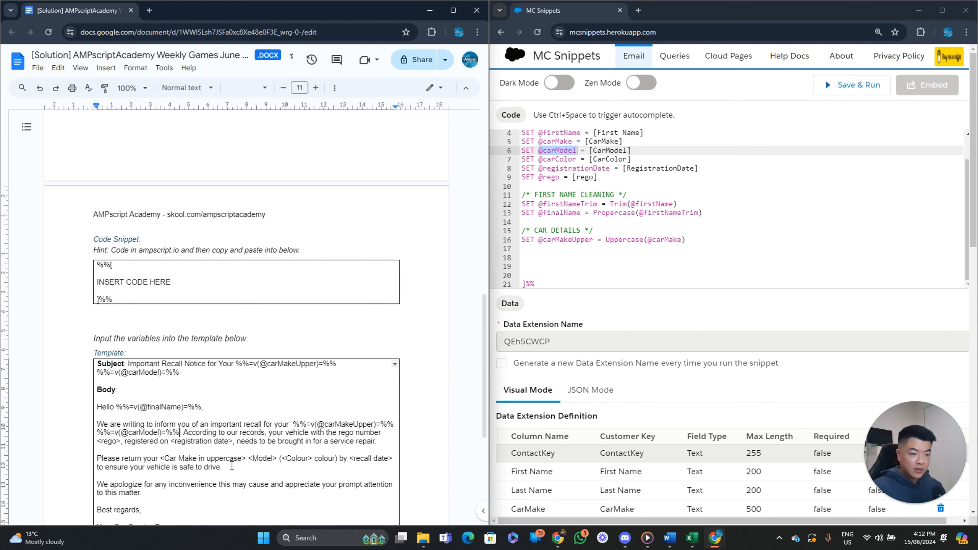
scroll(down, 3)
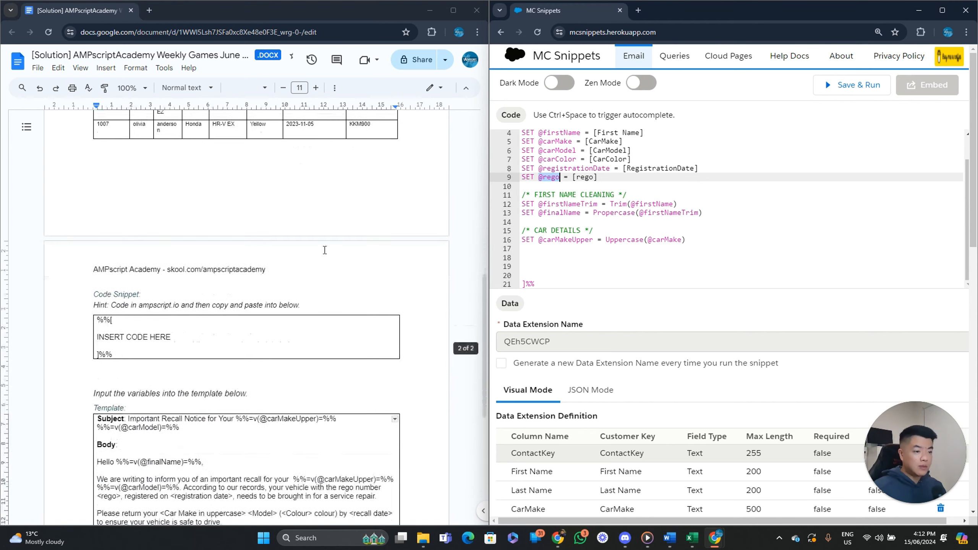
scroll(down, 3)
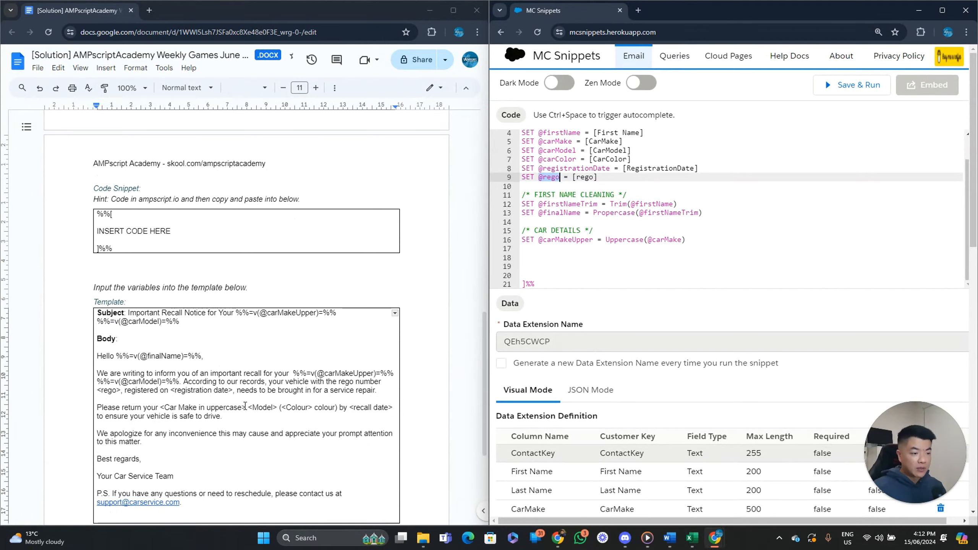
Add a /* REGISTRATION DETAILS */ comment heading in the code editor.
double_click(108, 390)
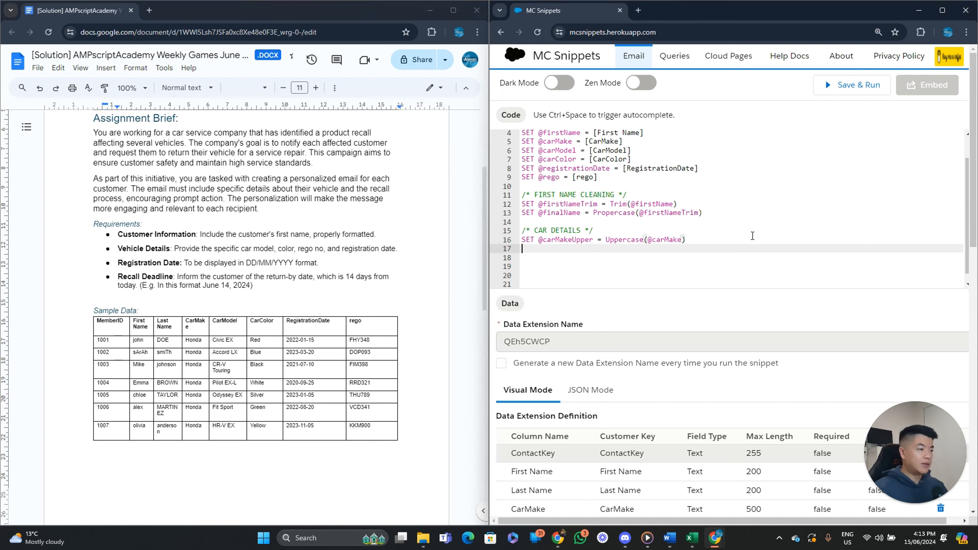
text(/* */)
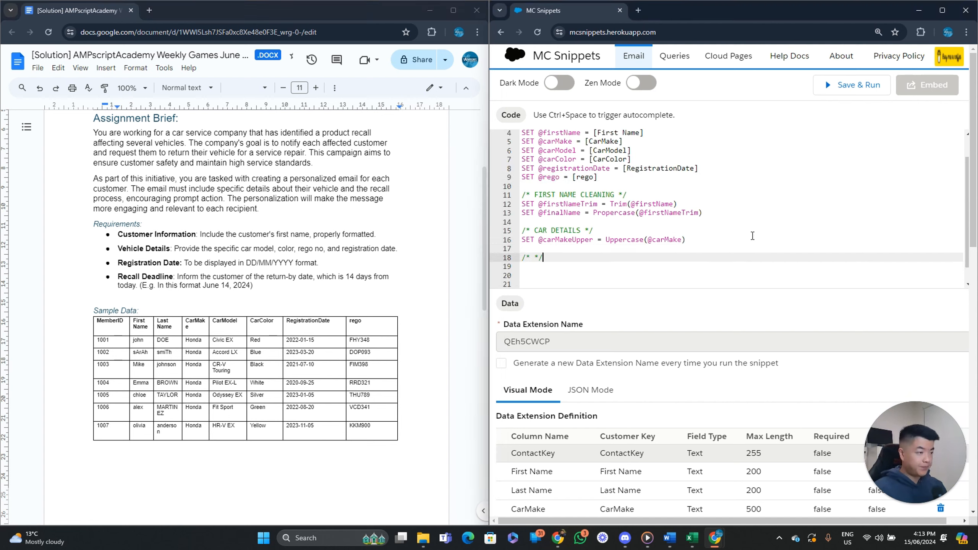
text(REGISTRA)
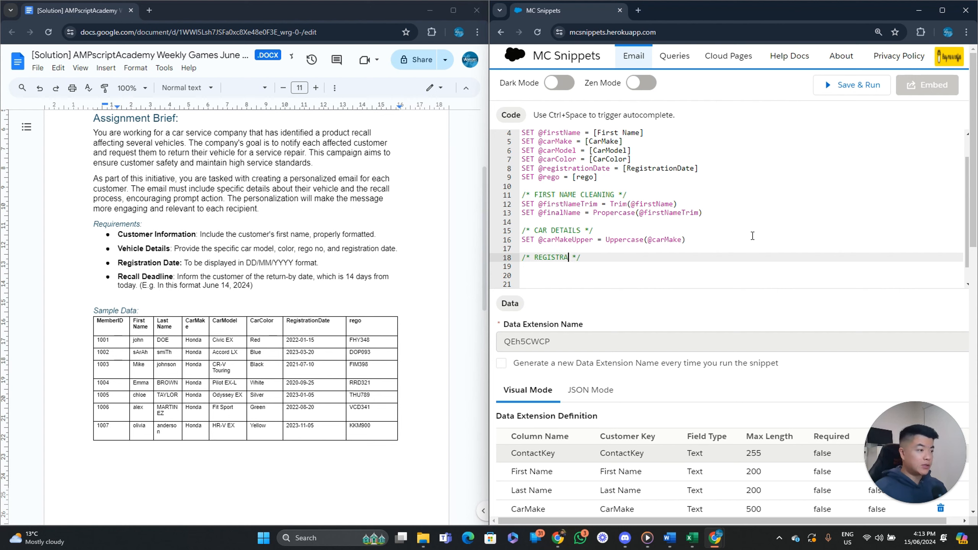
text(TION DETAILS)
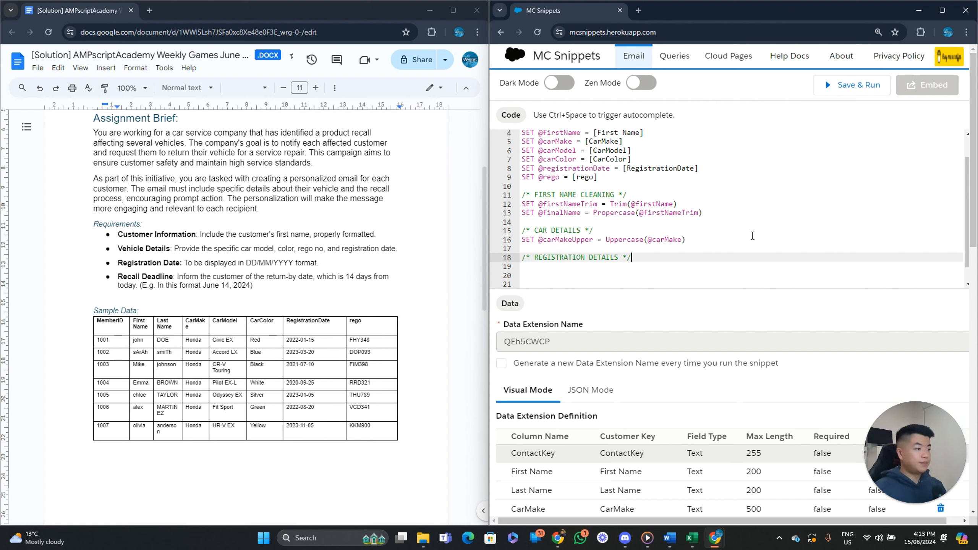
text(SET @)
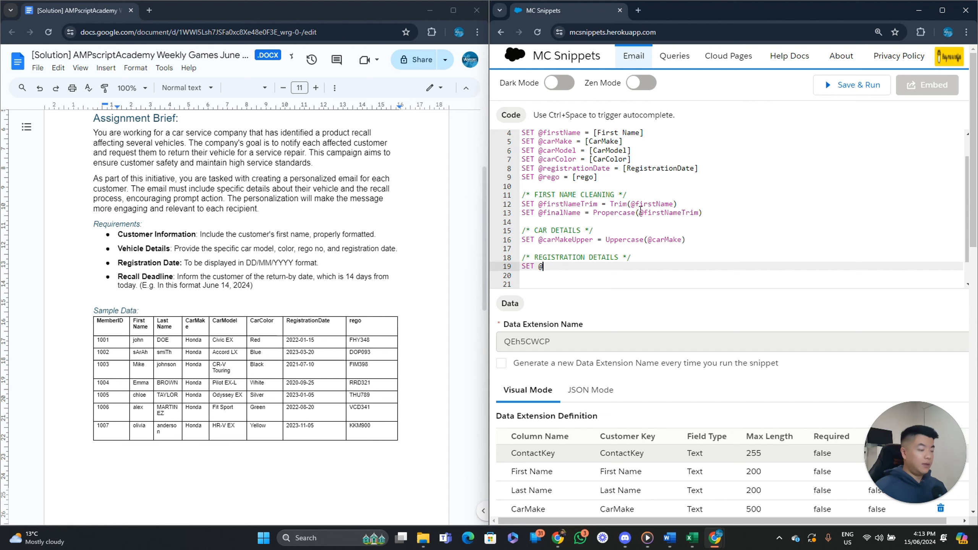
text(regoD)
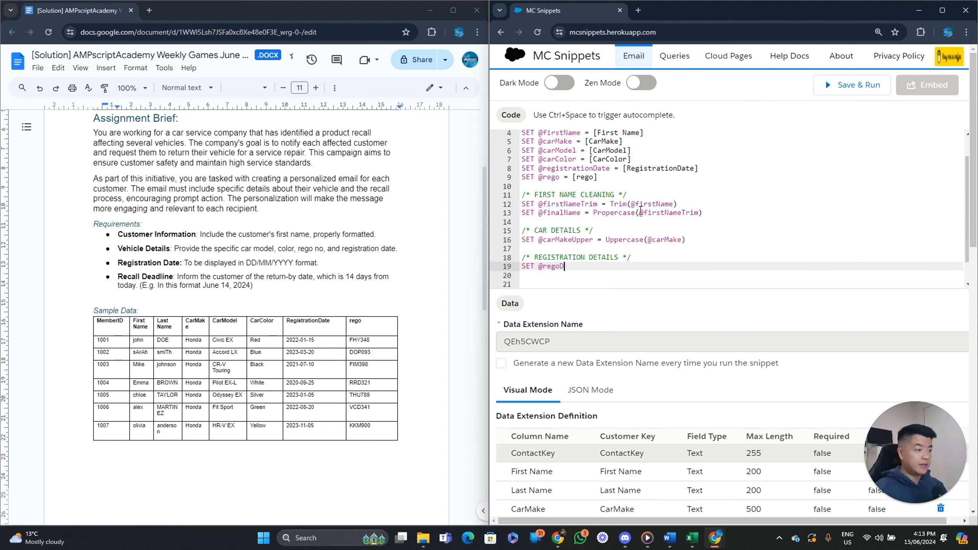
text(ateFormat =)
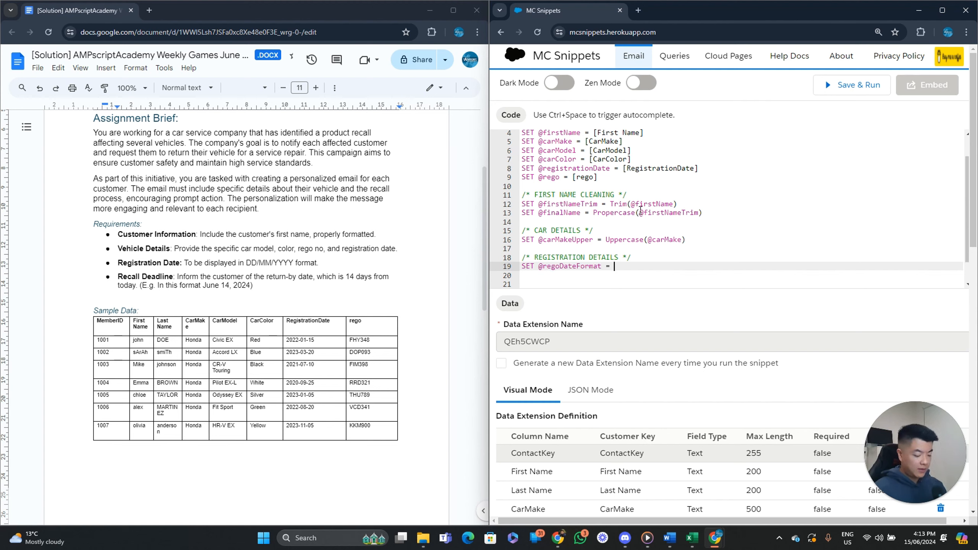
text(FormatDate(@registrationDate)
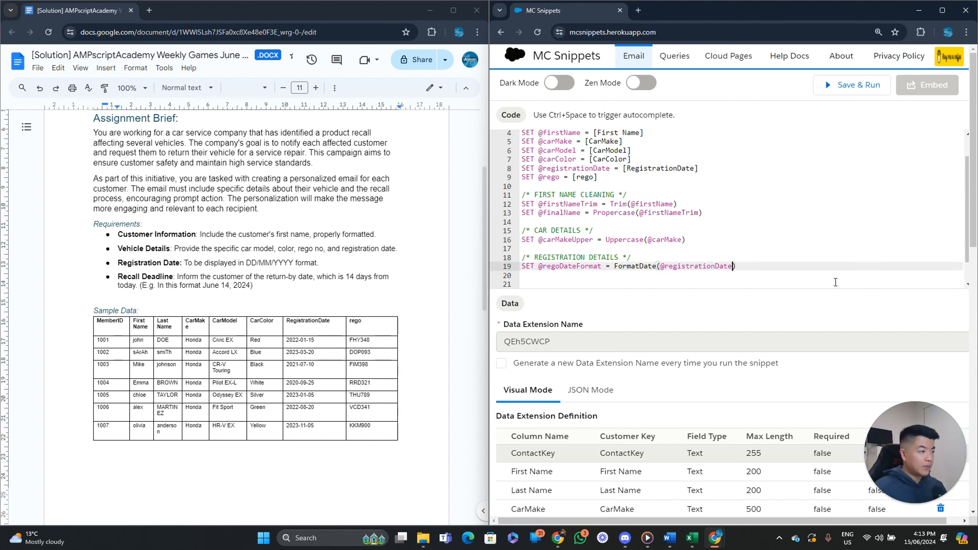
text(, ":")
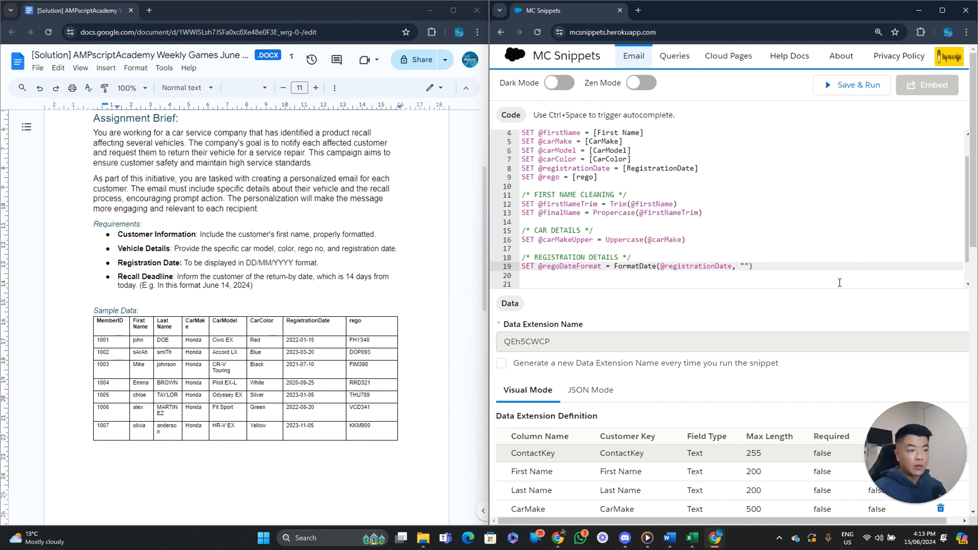
text(dd)
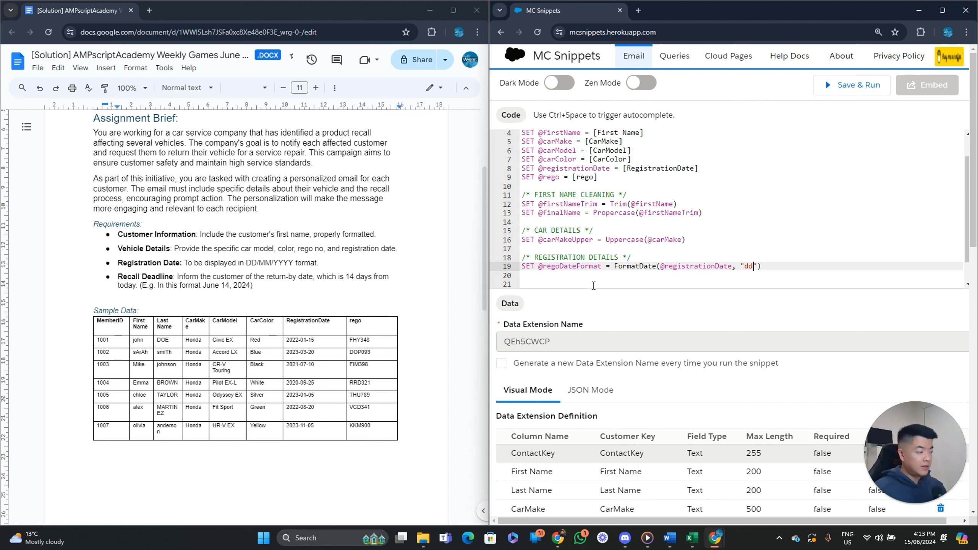
text(/MM/YYYY)
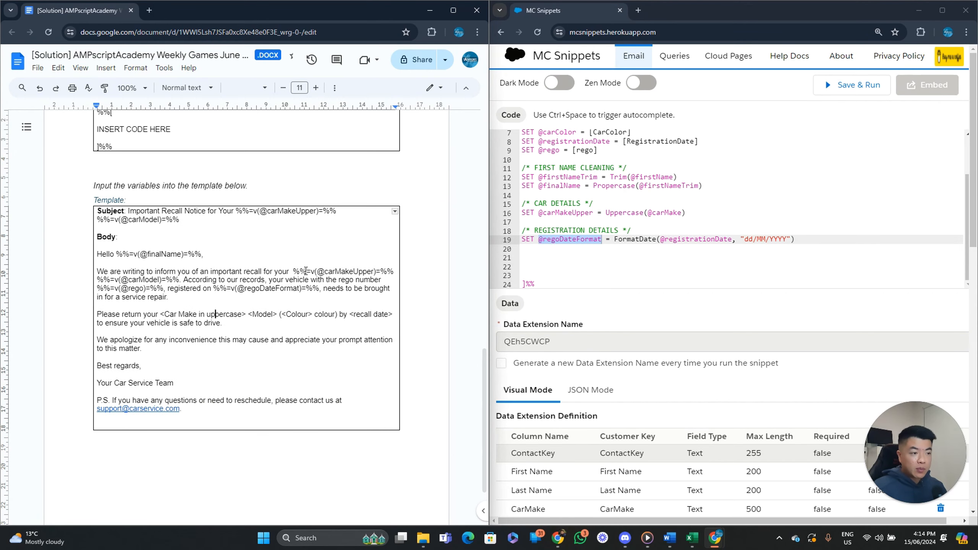
drag(297, 270, 180, 279)
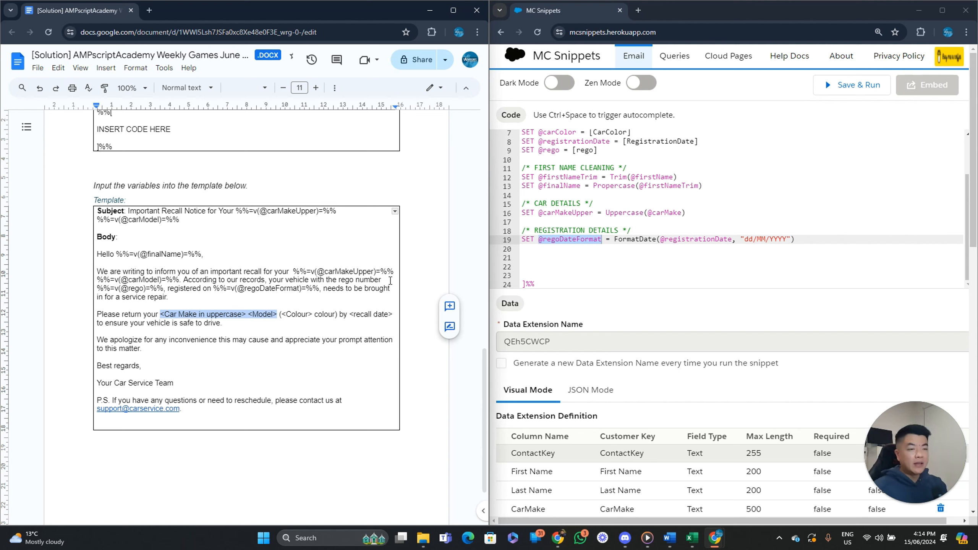
mouse_move(133, 240)
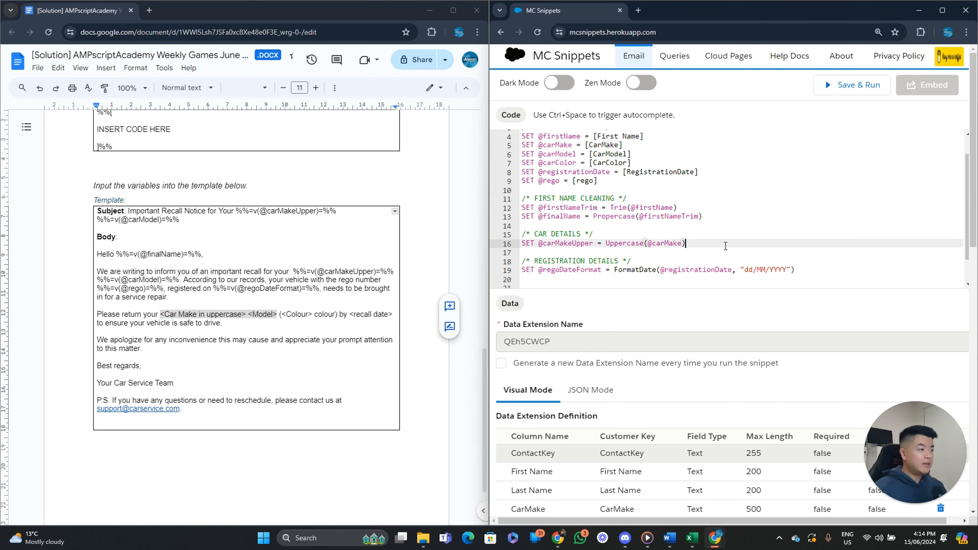
text(se)
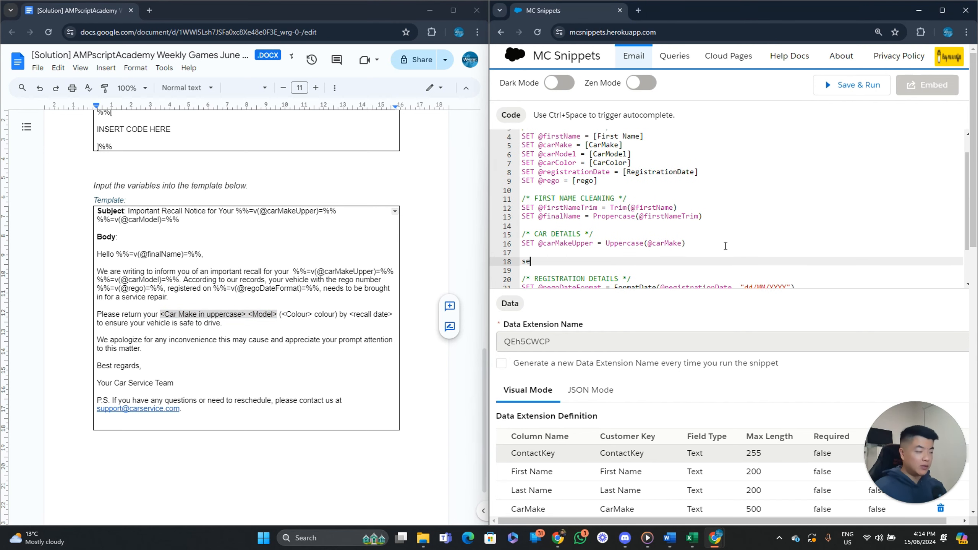
text(SET)
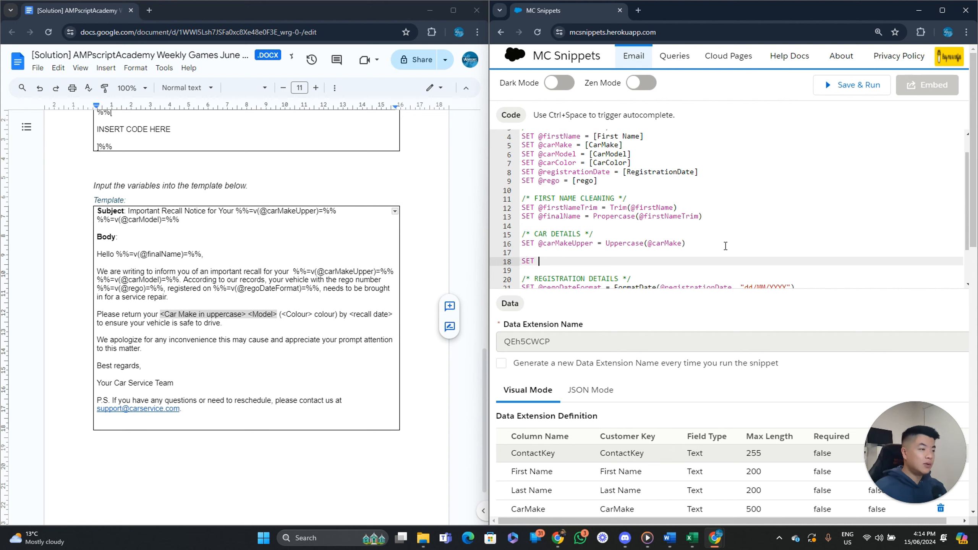
text(@)
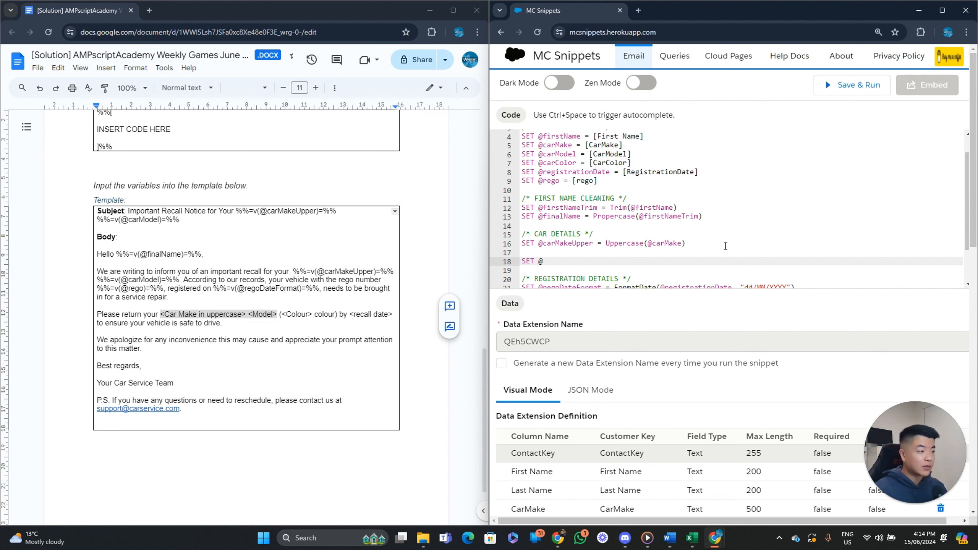
text(carDetails)
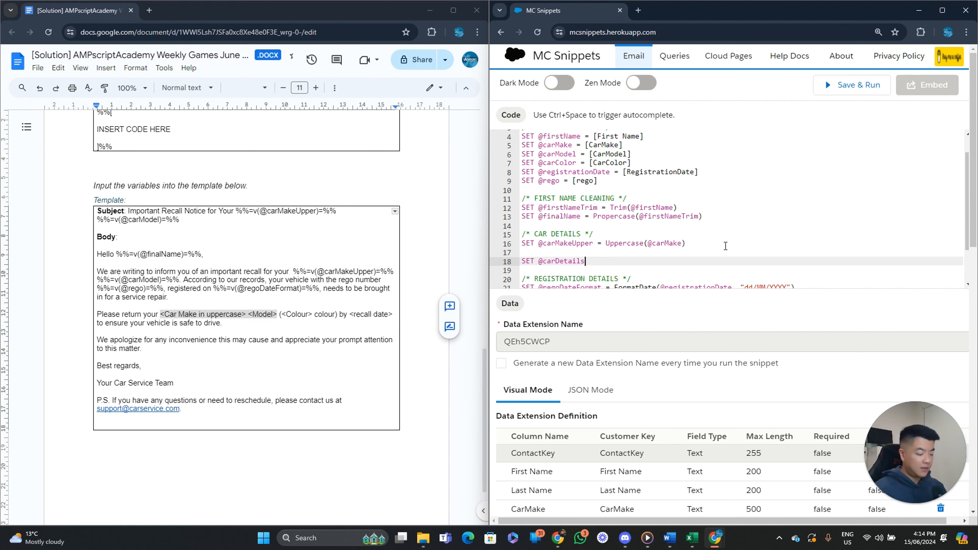
text(= CONCAT)
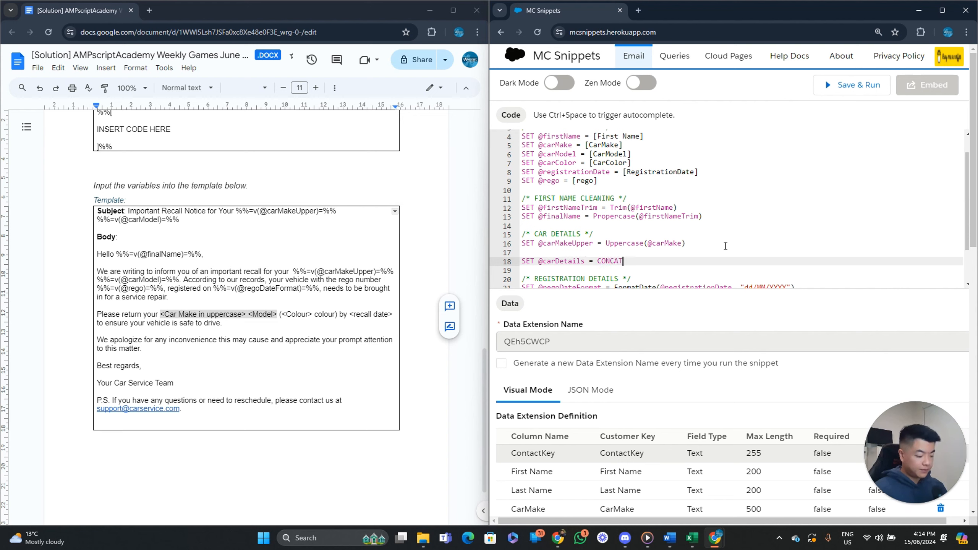
text(())
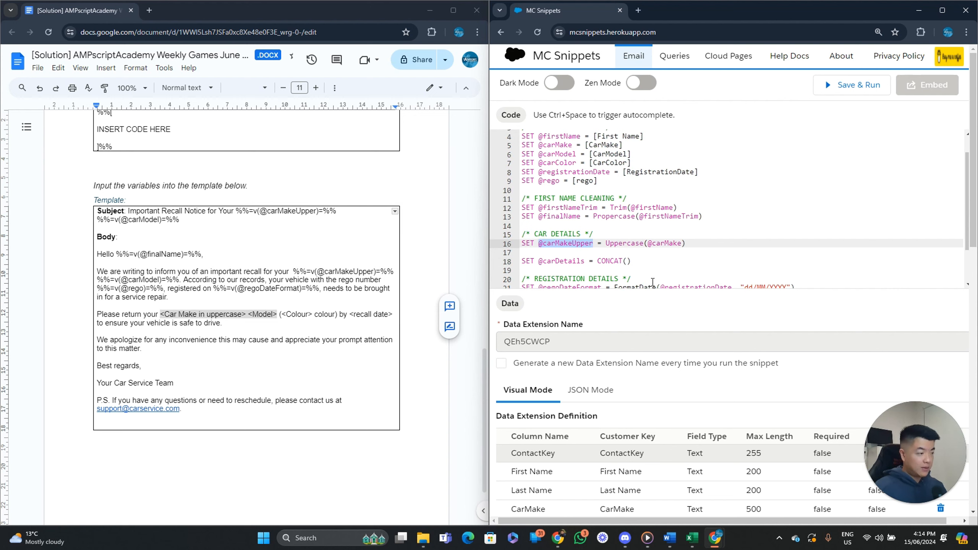
text(@carMakeUpper,)
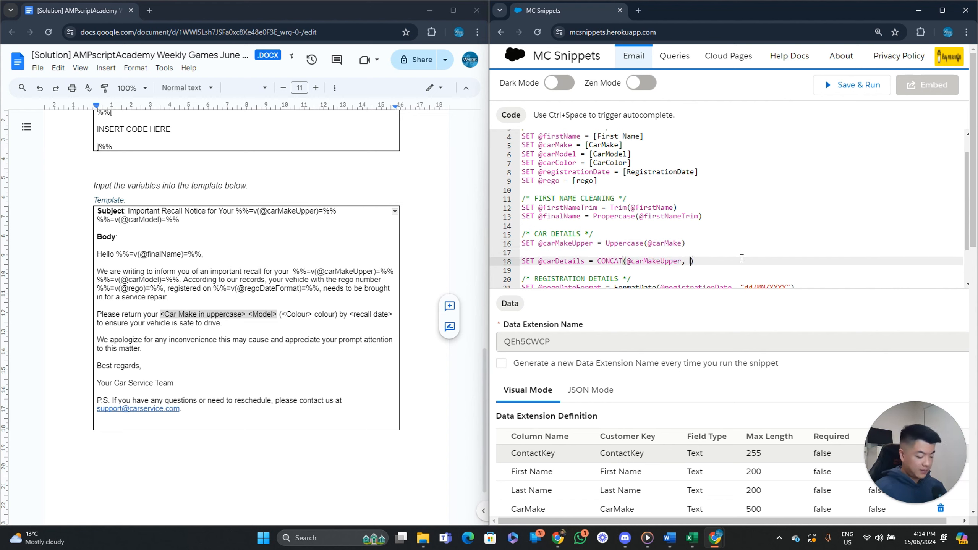
text(" ",)
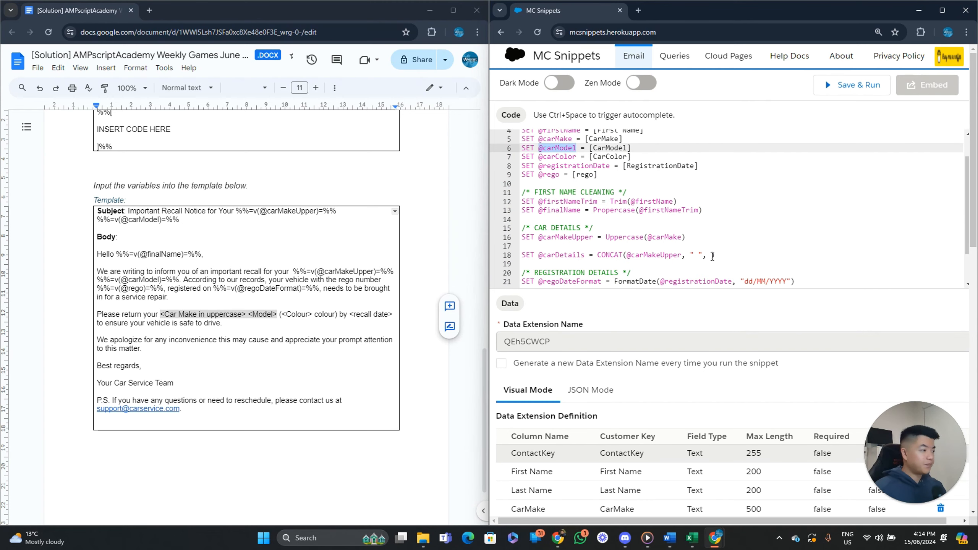
text(@carModel)
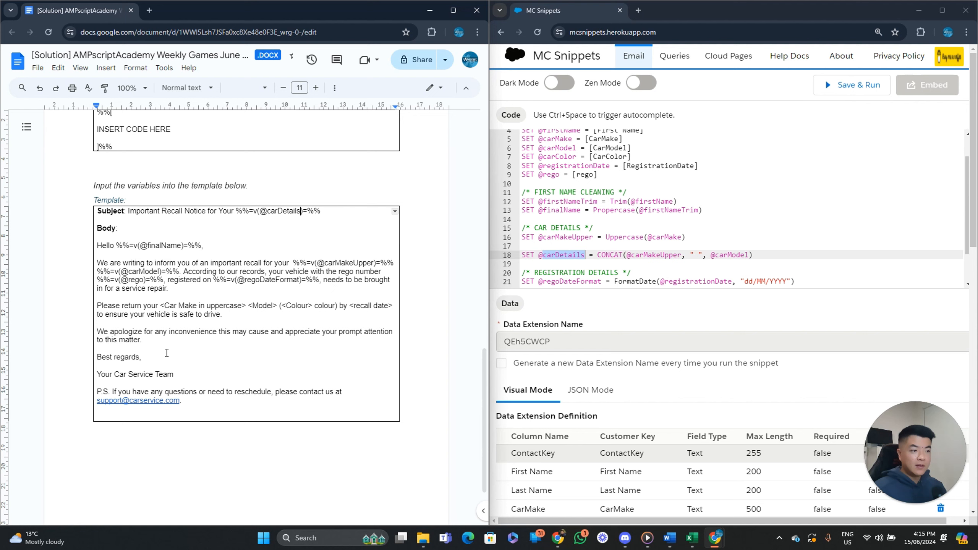
drag(342, 263, 178, 271)
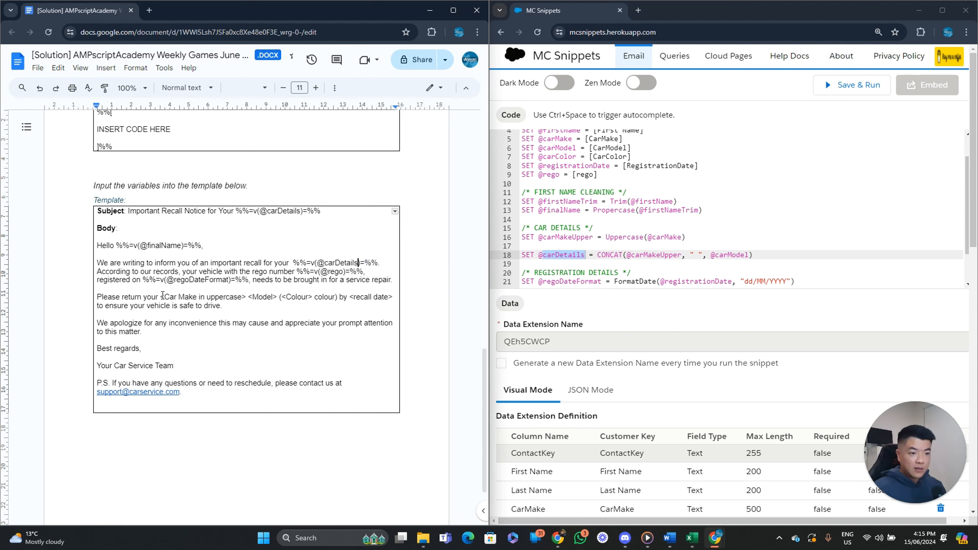
drag(161, 297, 274, 297)
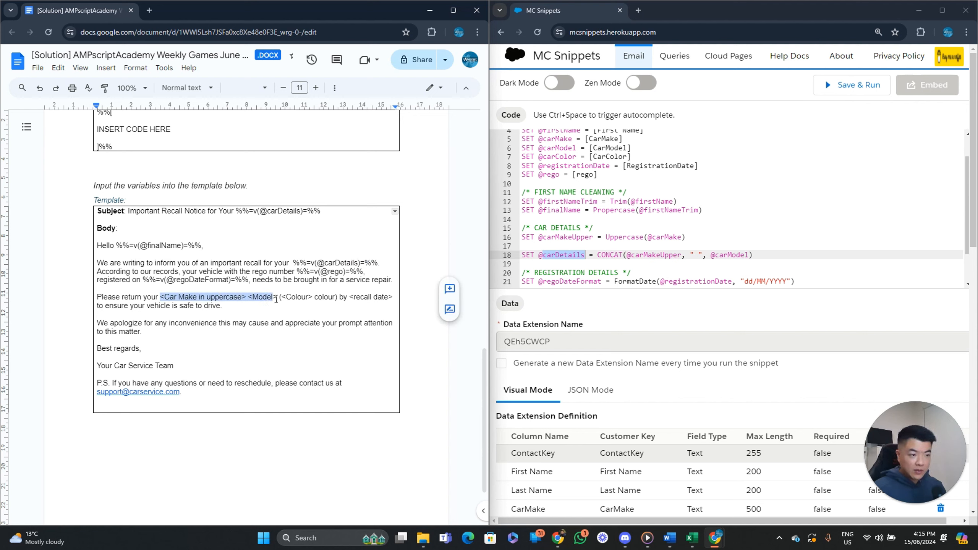
text(%%=V(carDetails)=%%)
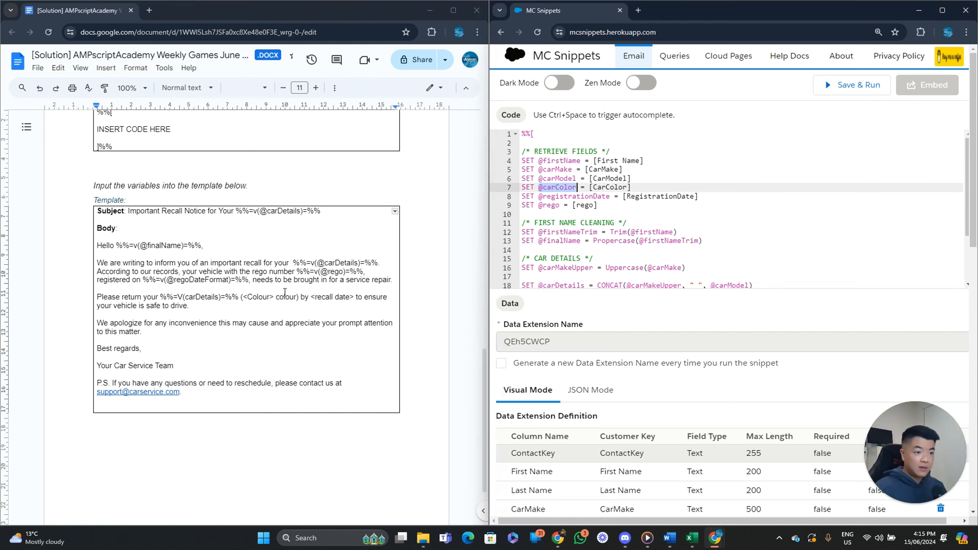
double_click(261, 298)
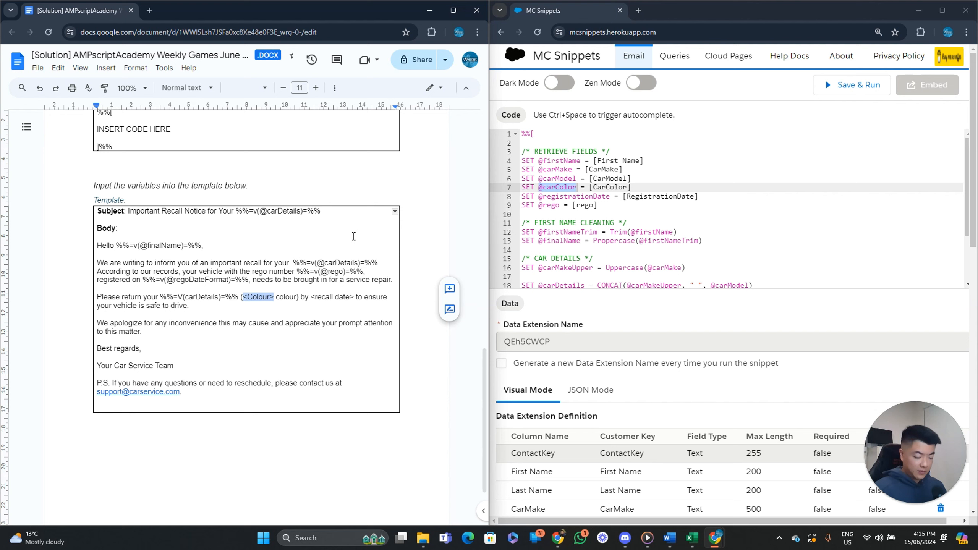
text(%%=V(@carColor))
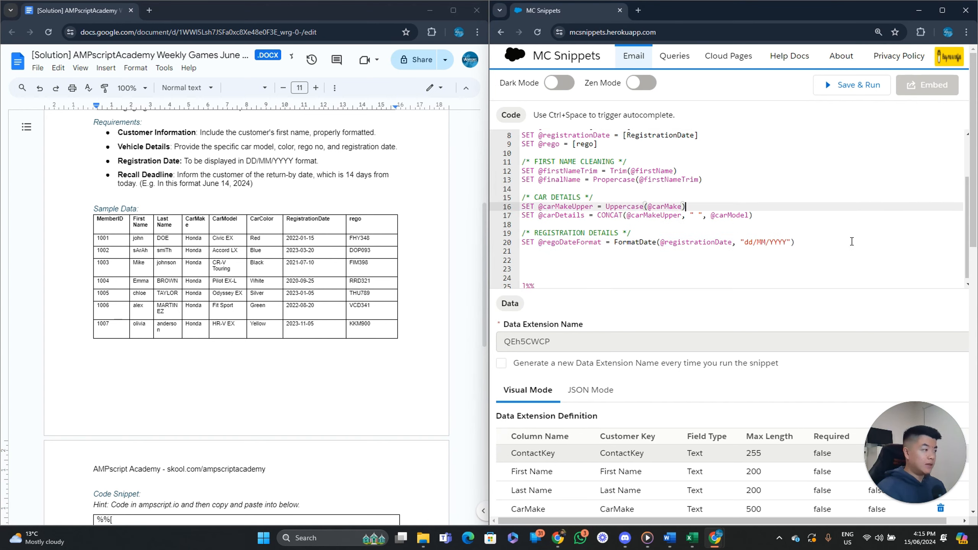
Add a /* RECALL DATE FORMAT */ comment and SET lines taking Now(1) to the local date.
text(/* *)
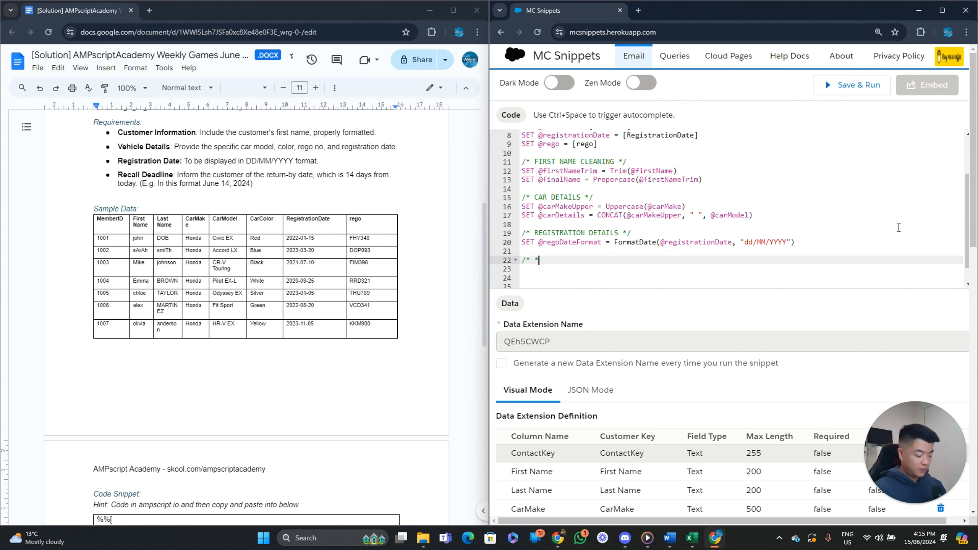
text(reca;)
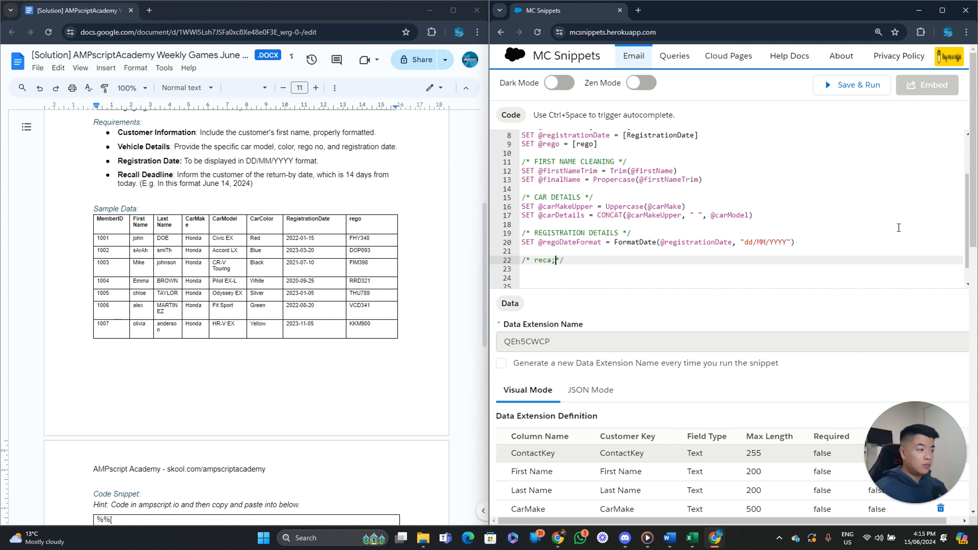
text(RECAL)
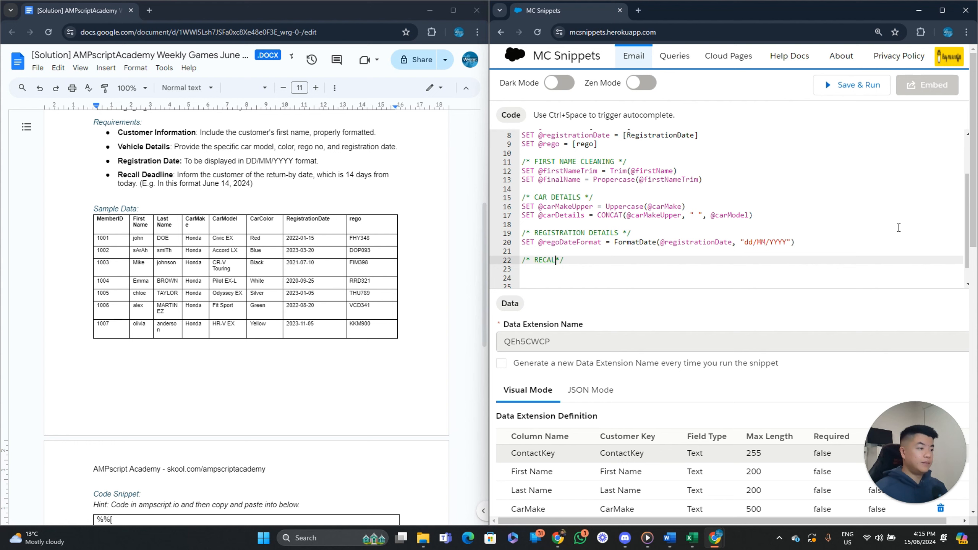
text(DATE FORMAT)
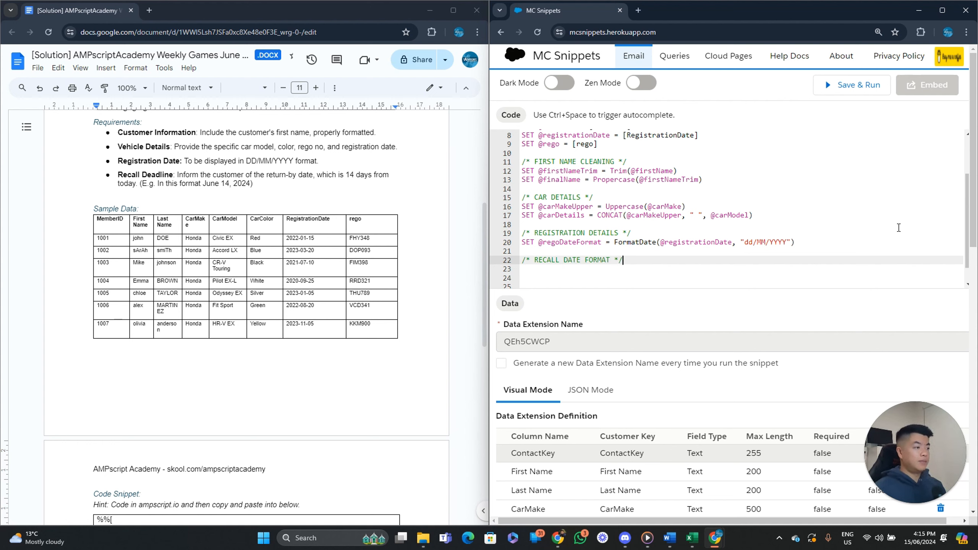
text(SET @systemDate = Now(1)
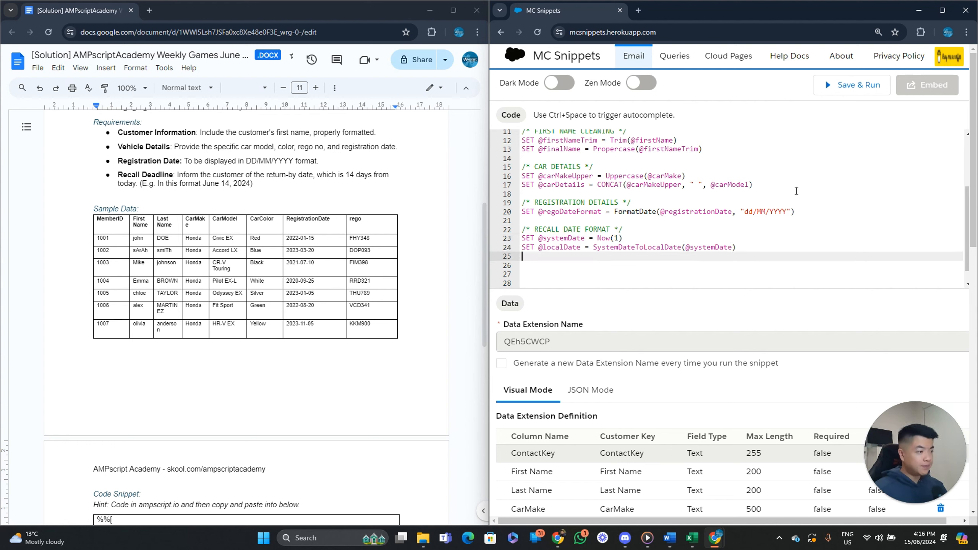
text(SET @)
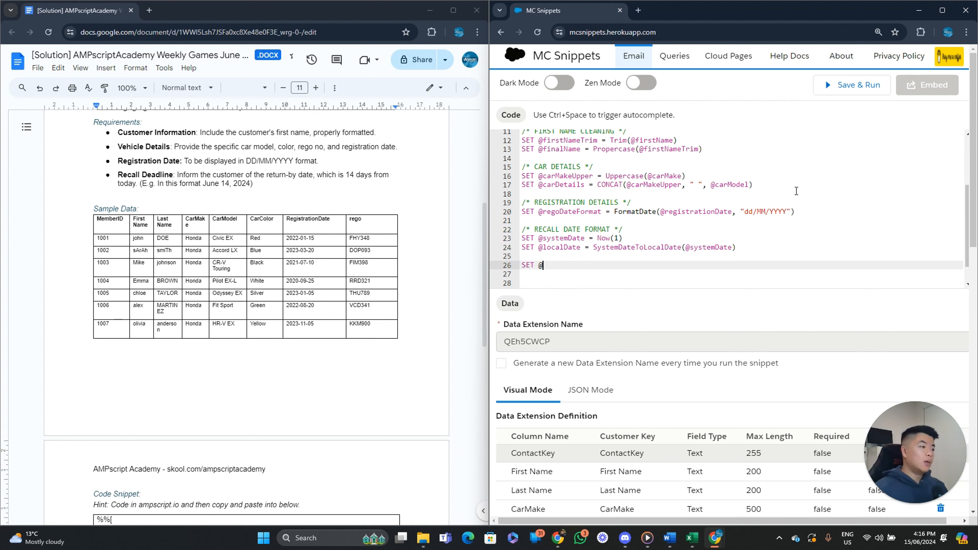
text(recall)
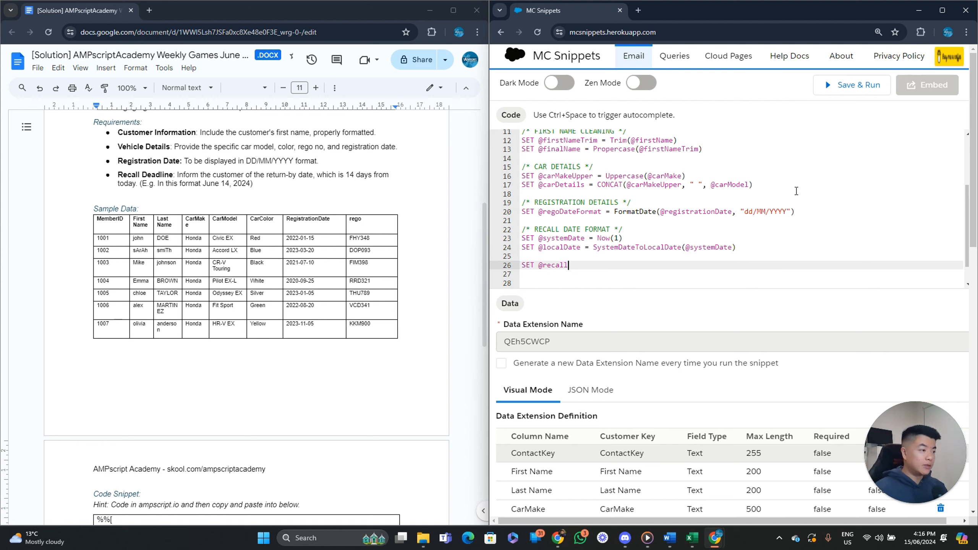
text(Date = DateAdd()
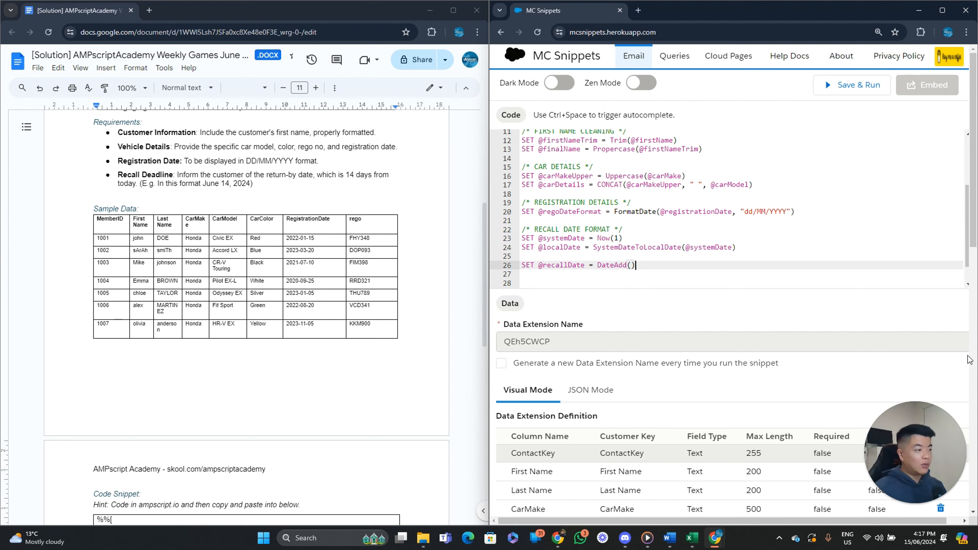
click(572, 247)
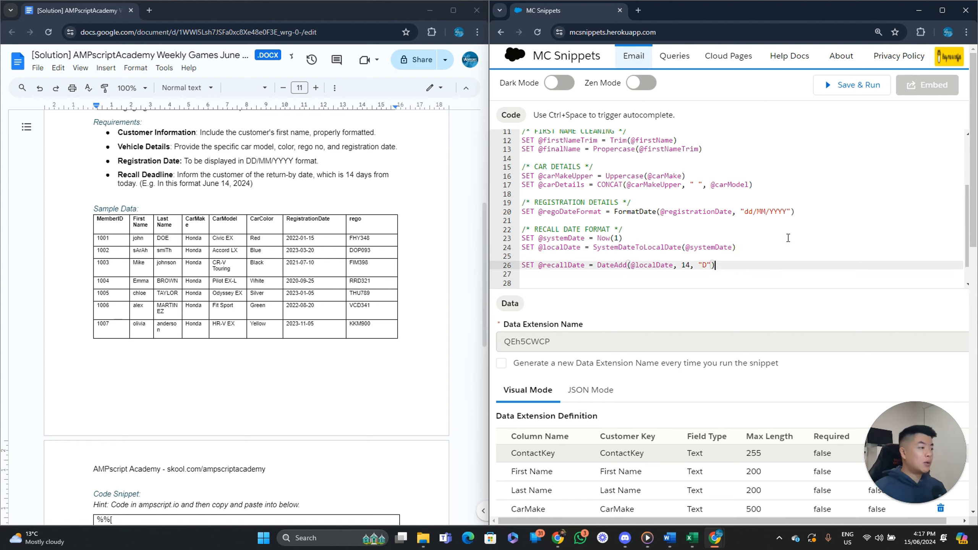
text(SE)
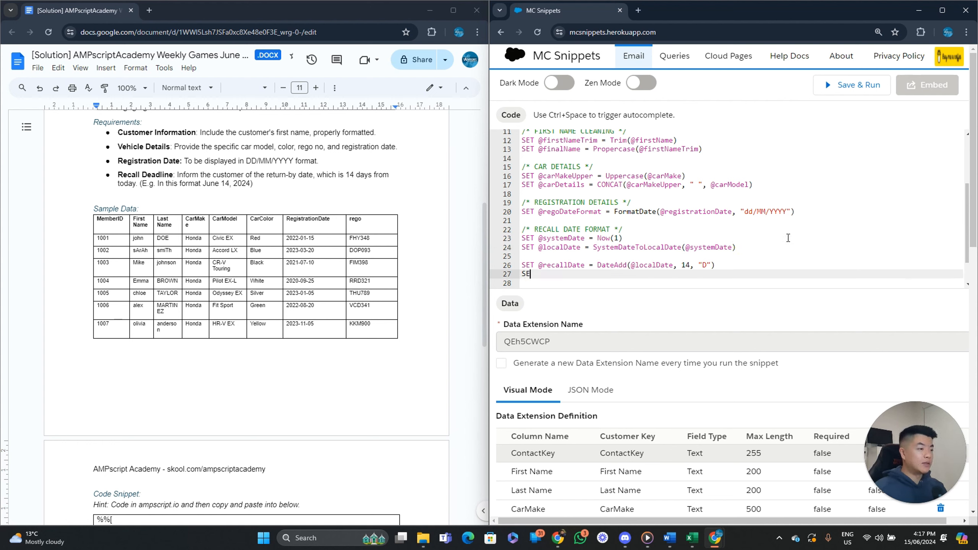
text(@recal)
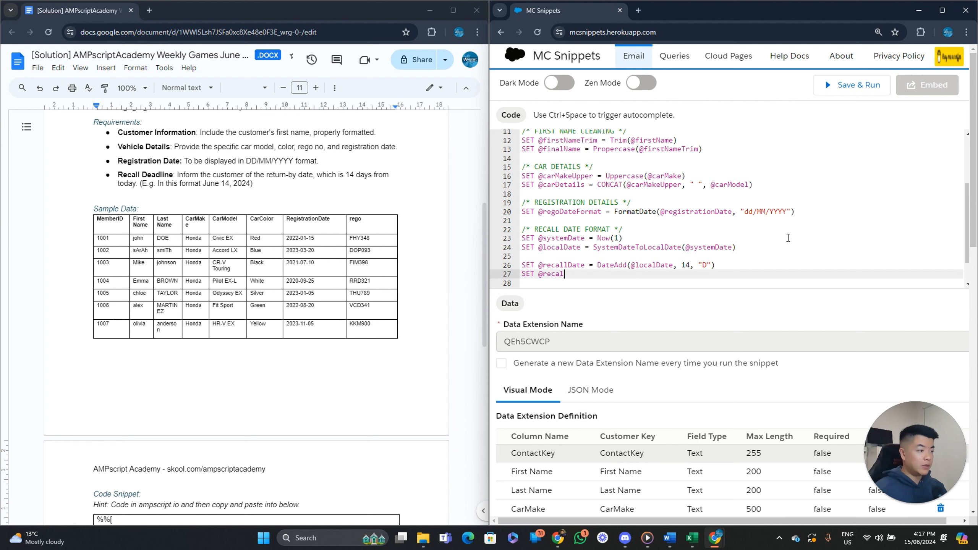
text(lDateFormat =)
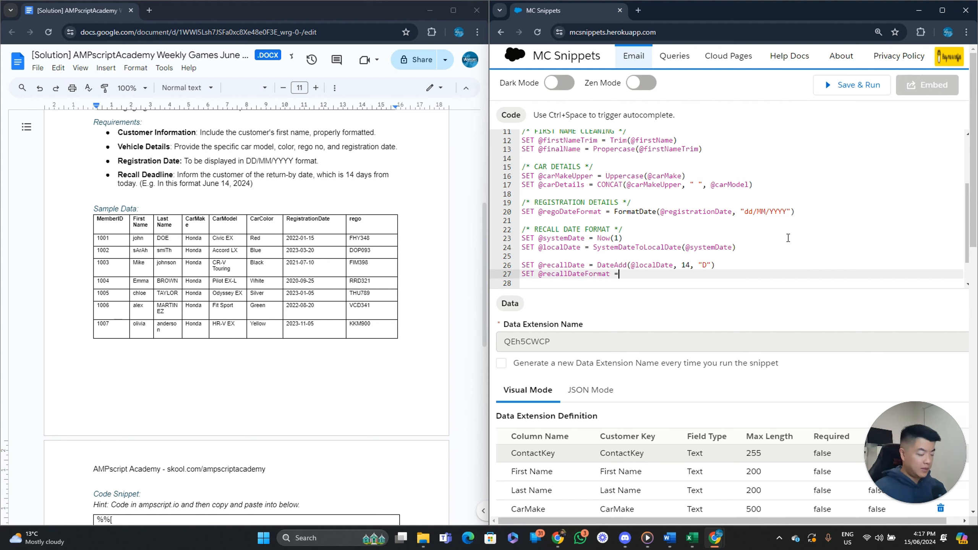
text(FormatDate(@recallDate)
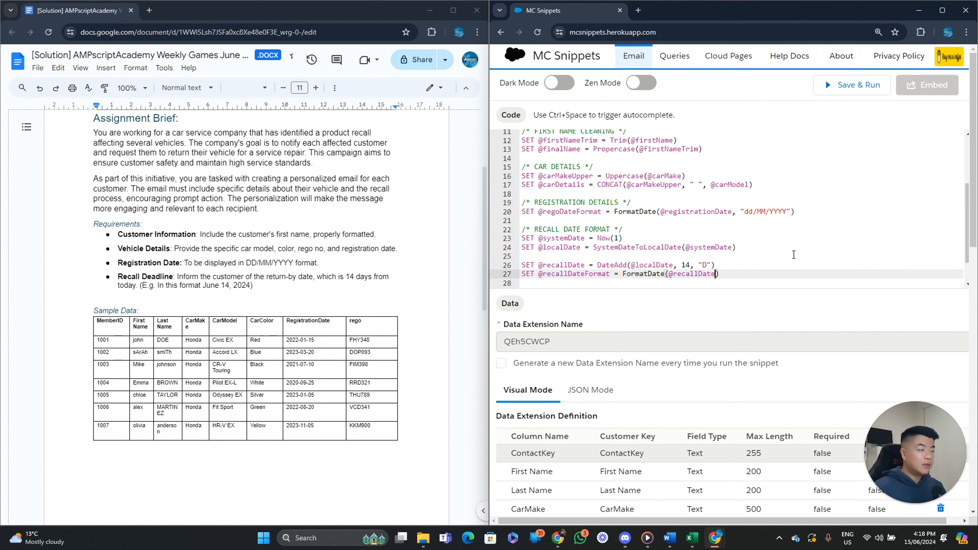
mouse_move(638, 11)
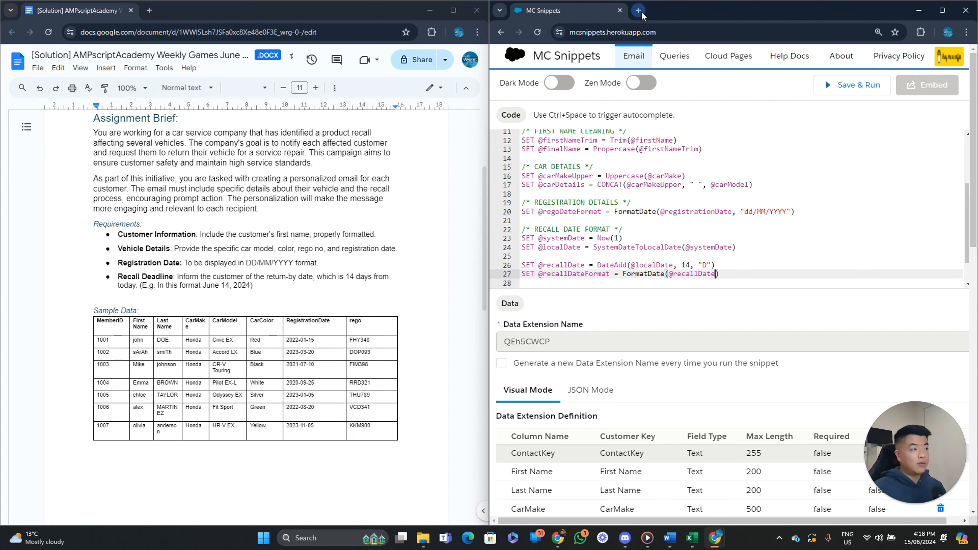
Consult the AMPscript Guide's FormatDate table and copy the MMMM full-month-name pattern.
click(638, 11)
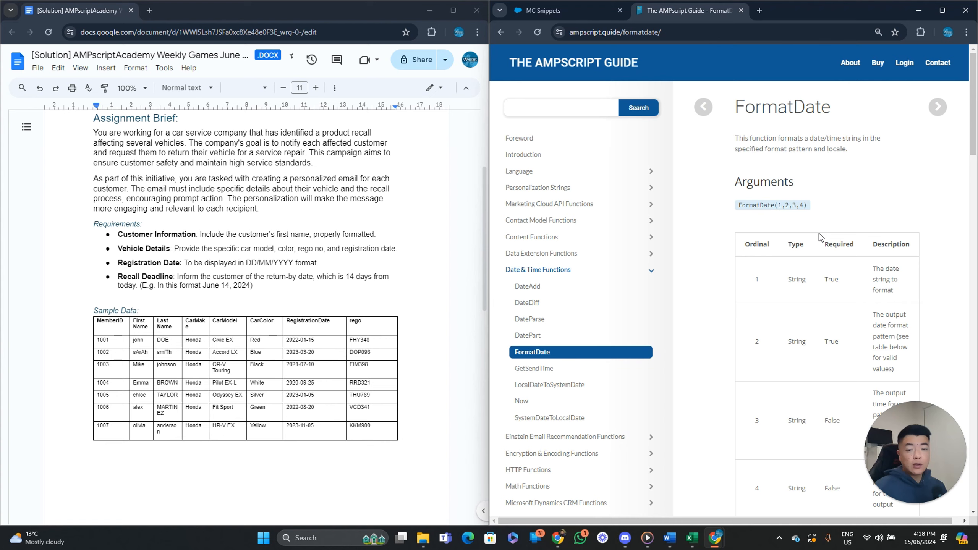
scroll(down, 3)
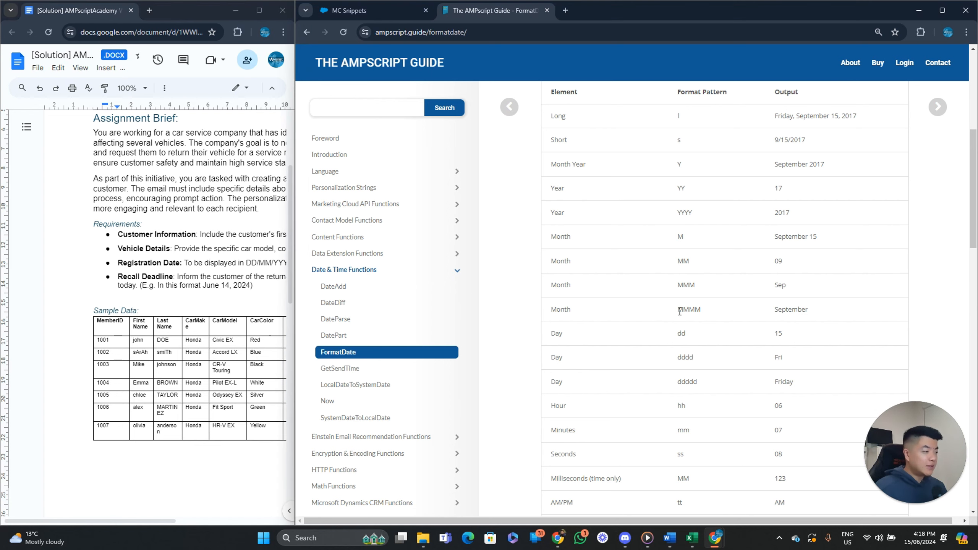
double_click(689, 310)
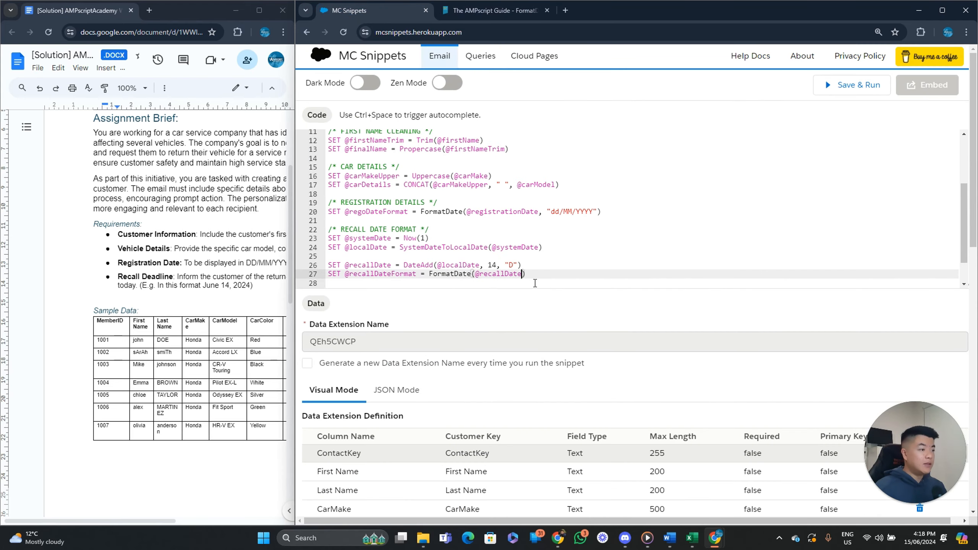
text(, "")
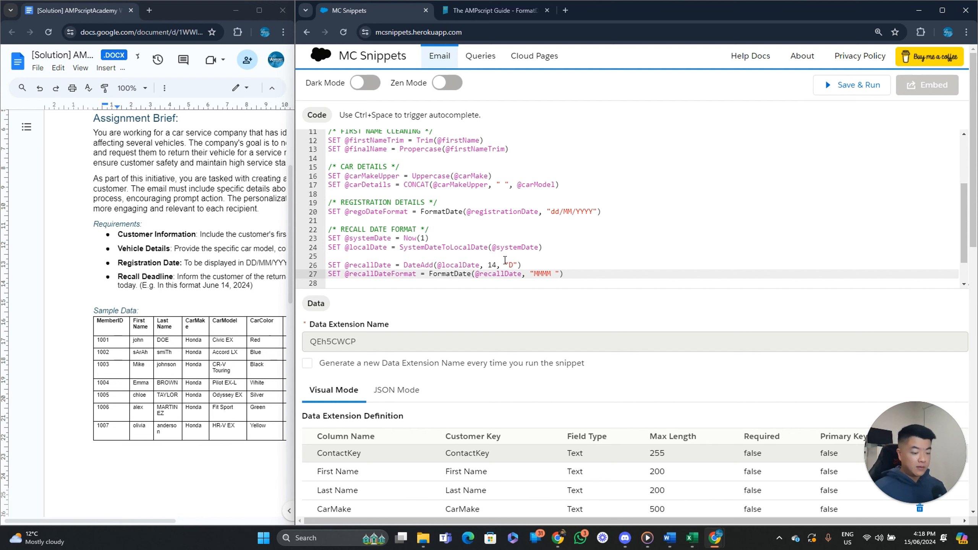
text(dd, YYYY)
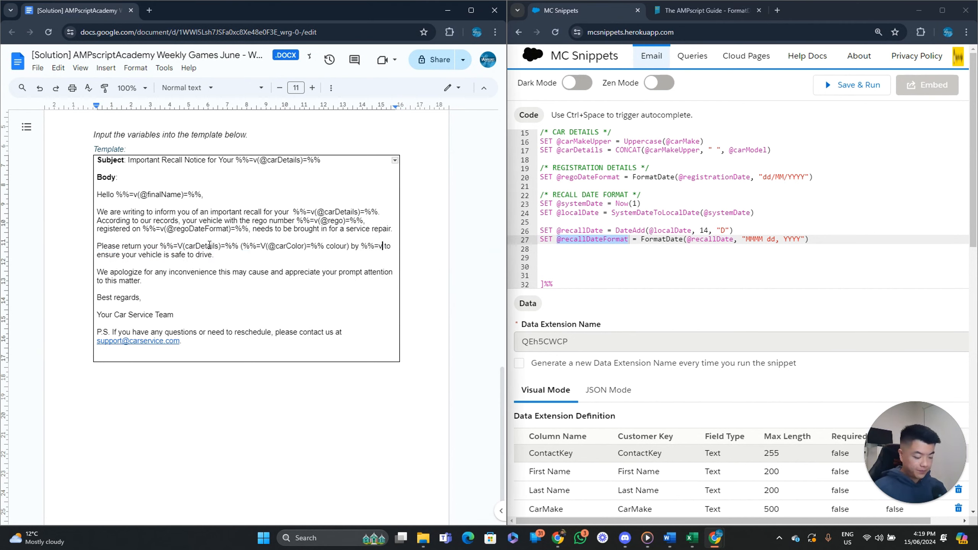
text(%%=v(@recallDateFormat)=%%)
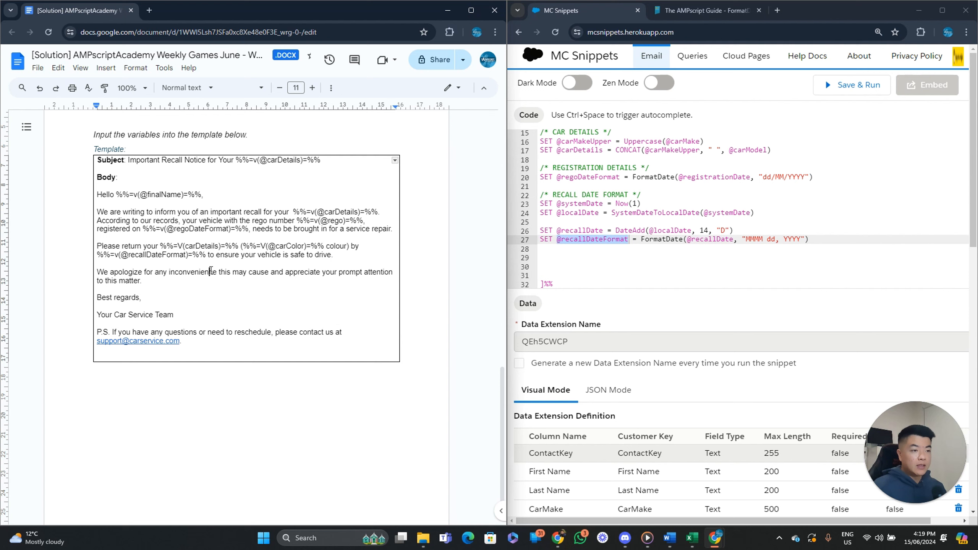
mouse_move(119, 297)
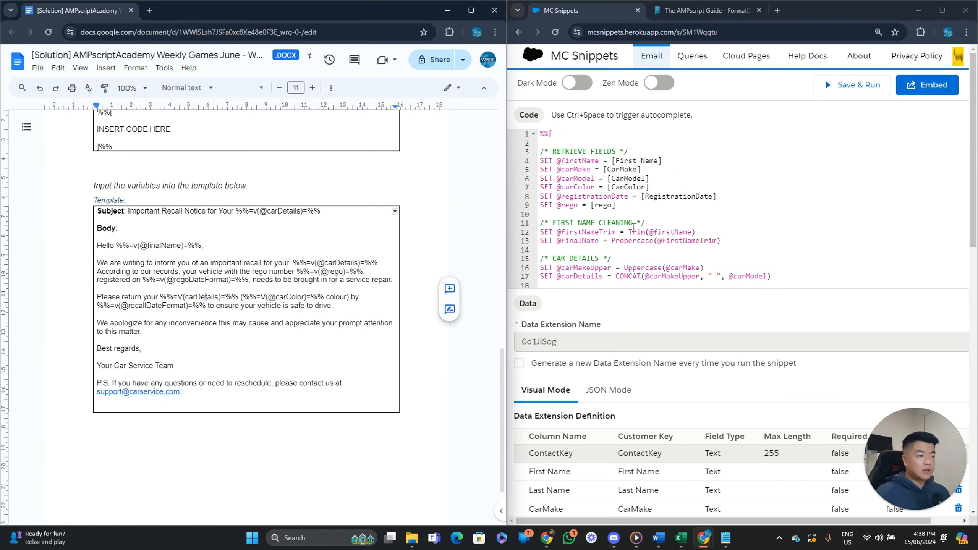
Paste the recall template after the ]%% block and add <br> tags at paragraph ends.
scroll(down, 3)
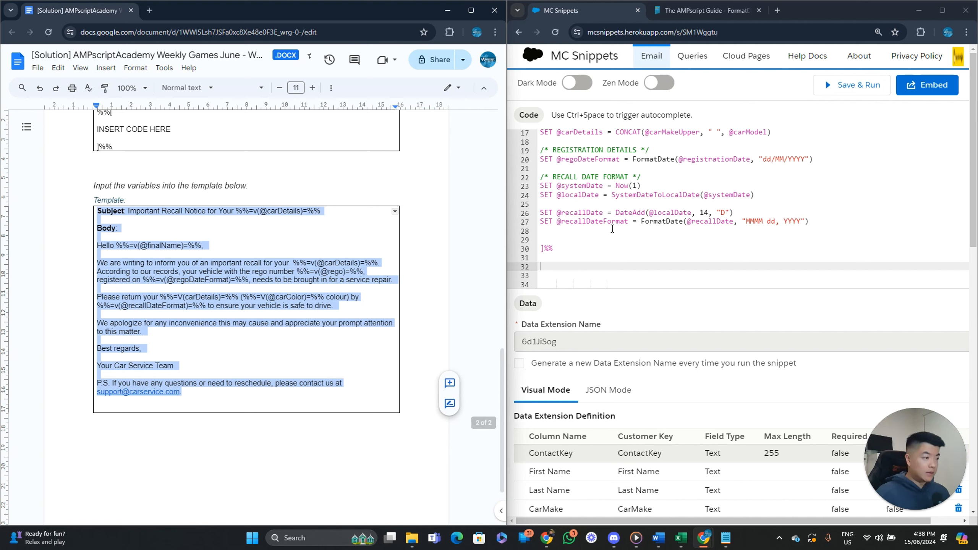
scroll(down, 3)
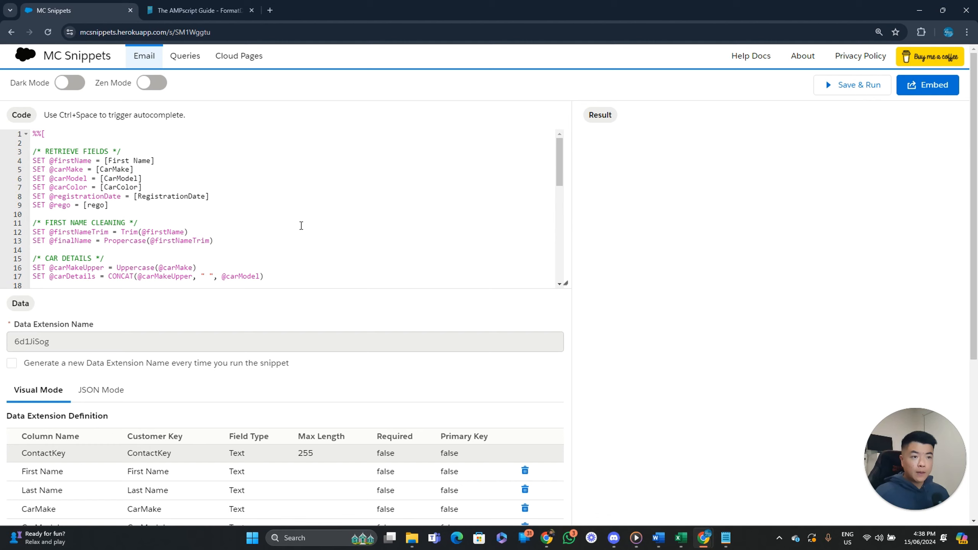
scroll(down, 3)
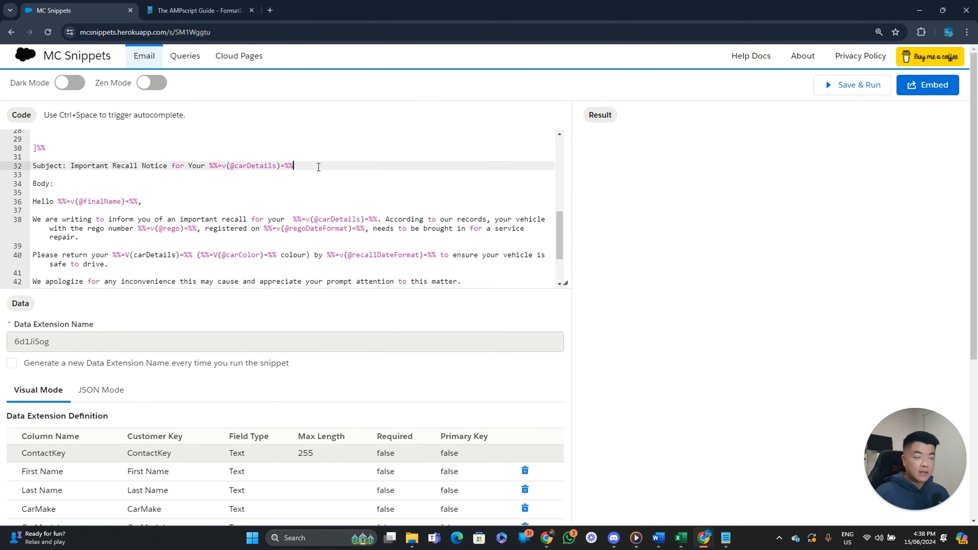
text(<br><br>)
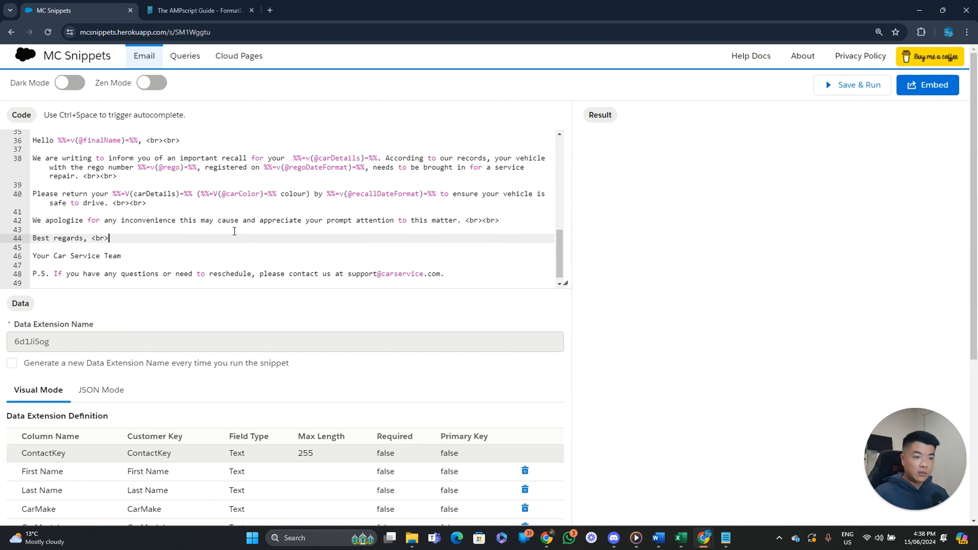
scroll(down, 3)
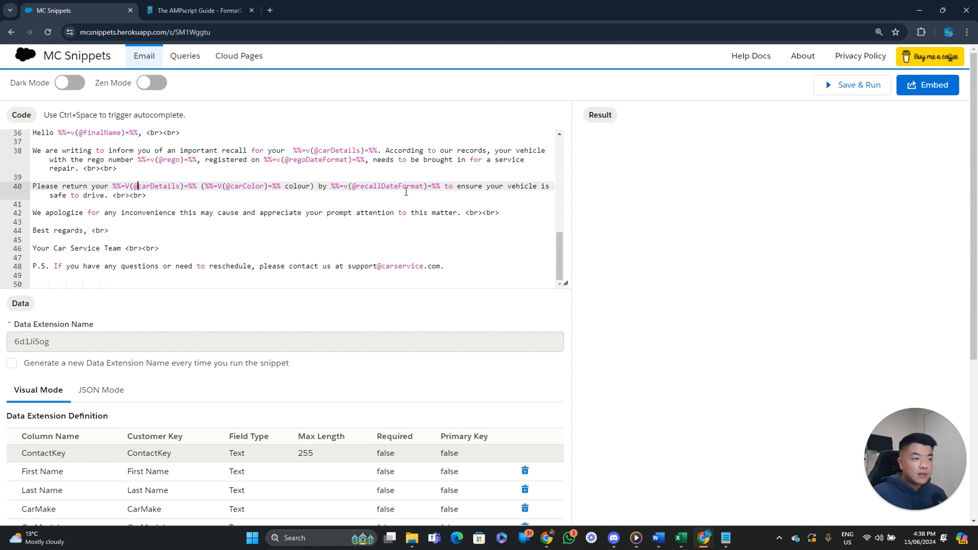
scroll(down, 3)
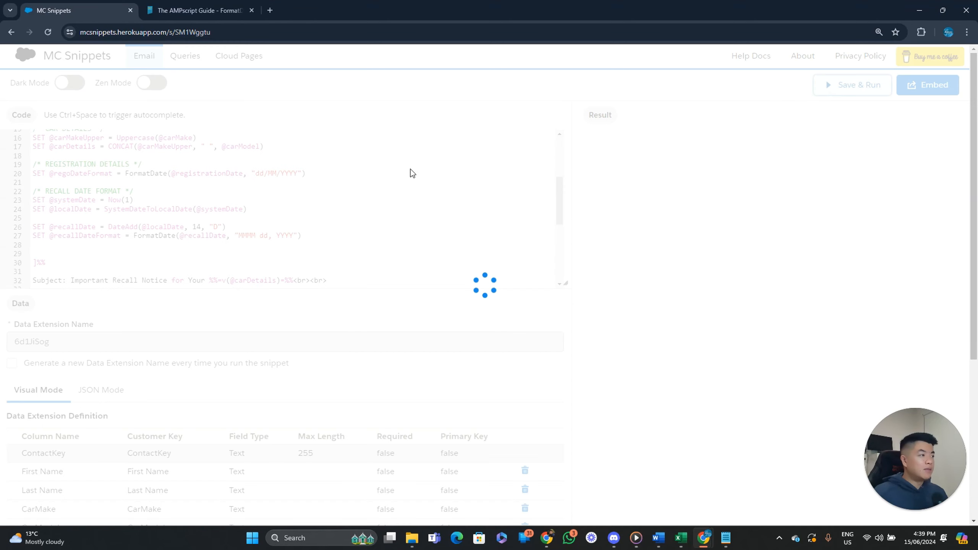
mouse_move(300, 185)
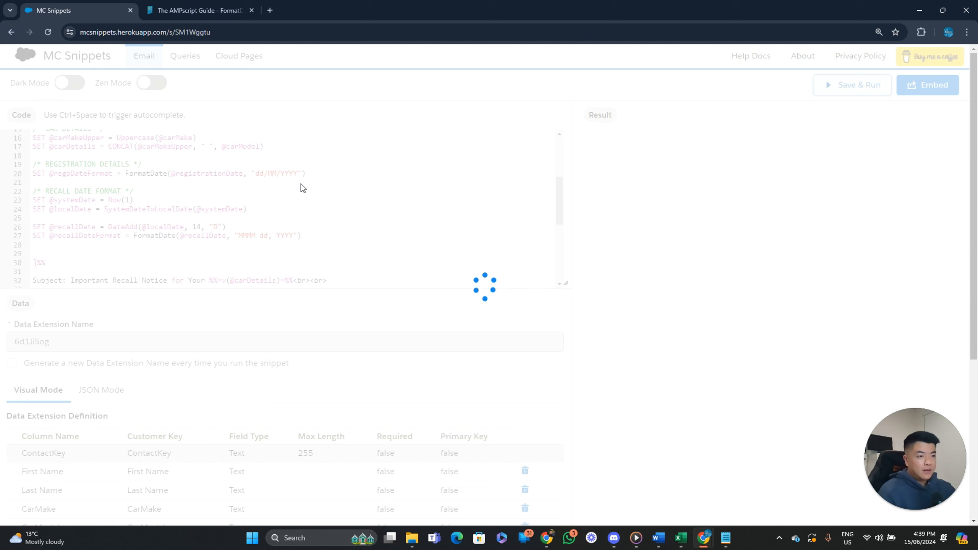
Save & Run and review the rendered Civic EX email with 15/01/2022 registration and June 29, 2024 recall.
click(853, 85)
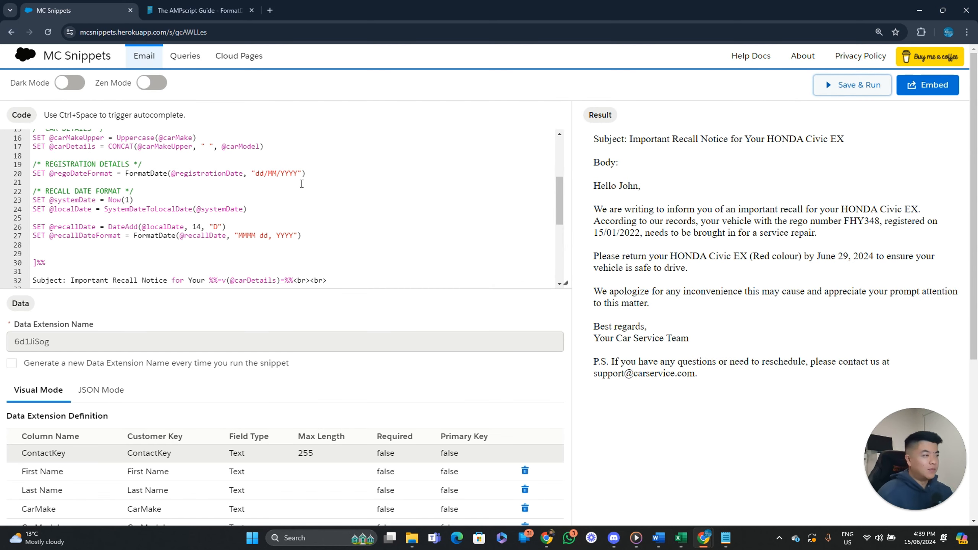
mouse_move(659, 151)
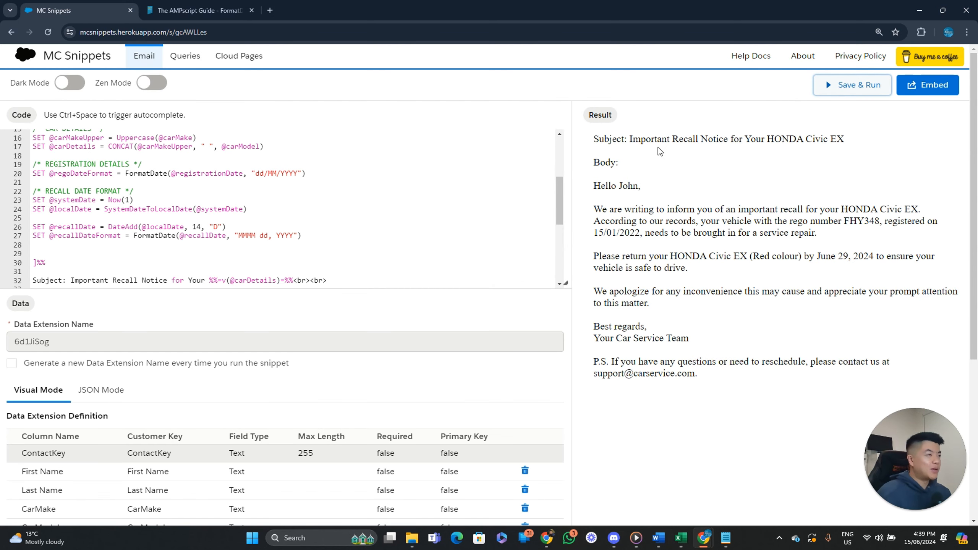
mouse_move(772, 151)
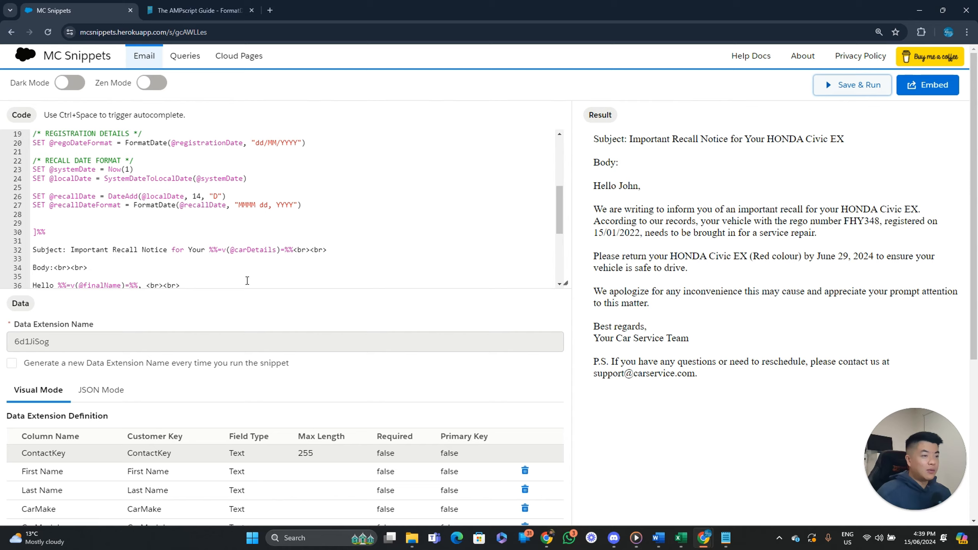
scroll(down, 3)
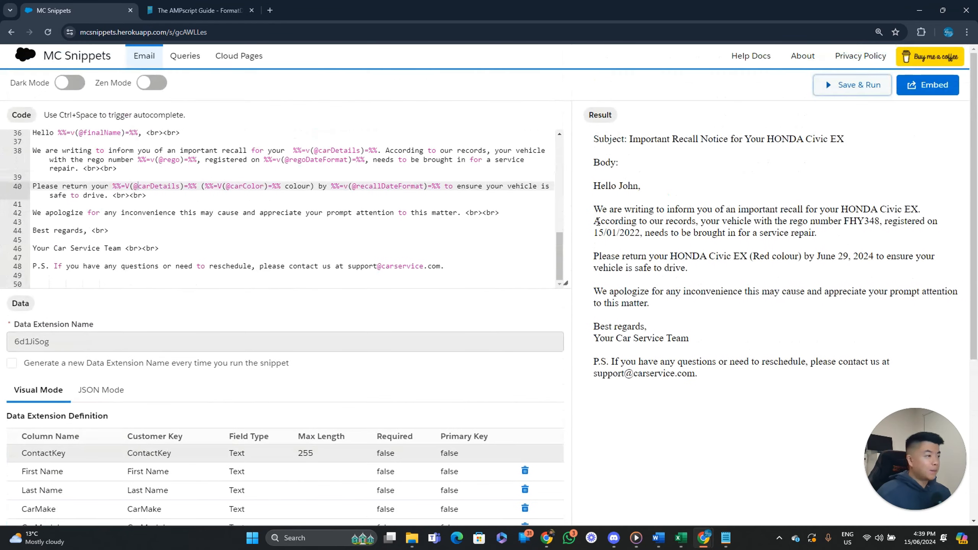
mouse_move(731, 219)
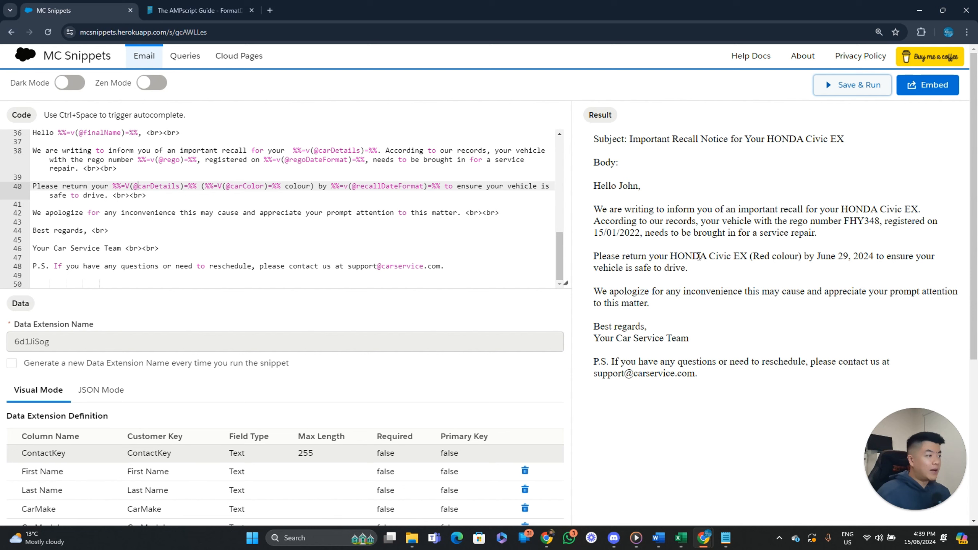
mouse_move(661, 239)
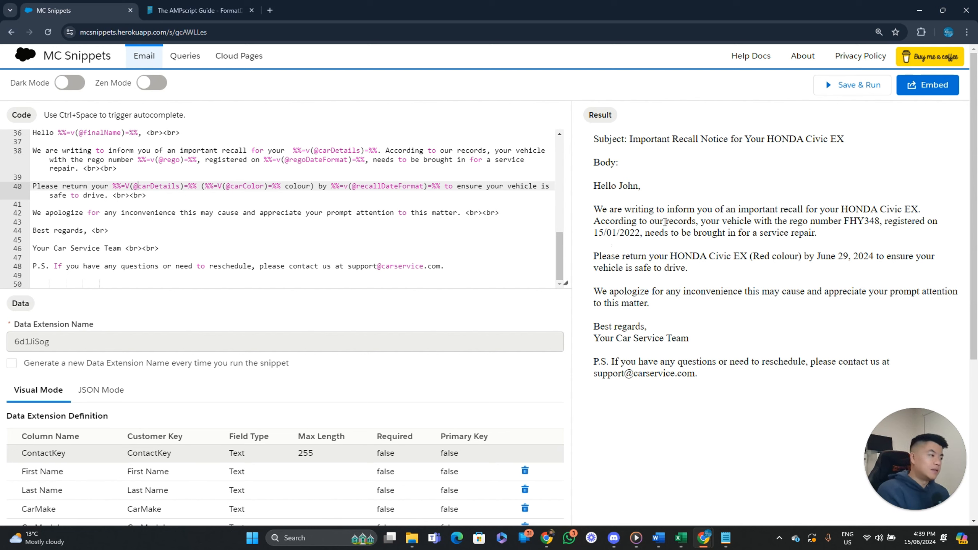
mouse_move(833, 269)
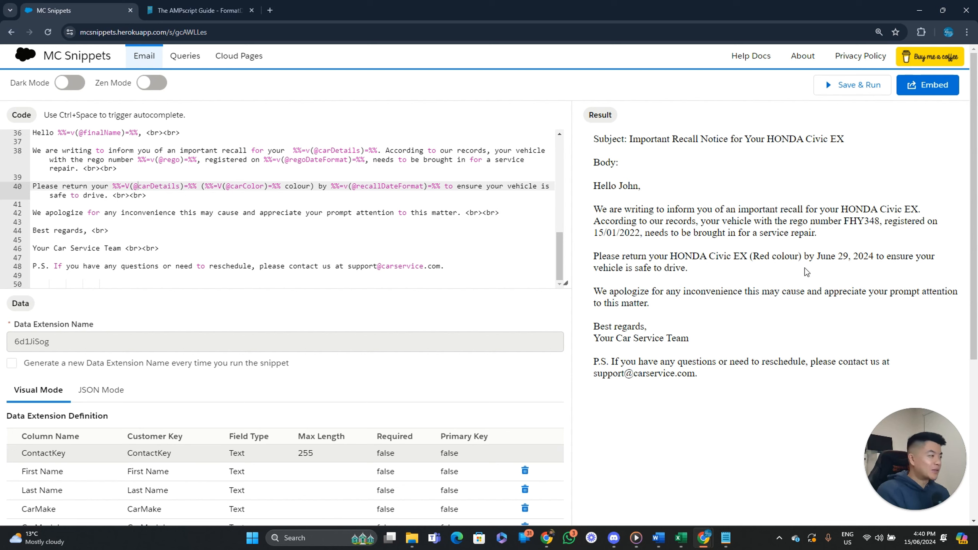
mouse_move(651, 304)
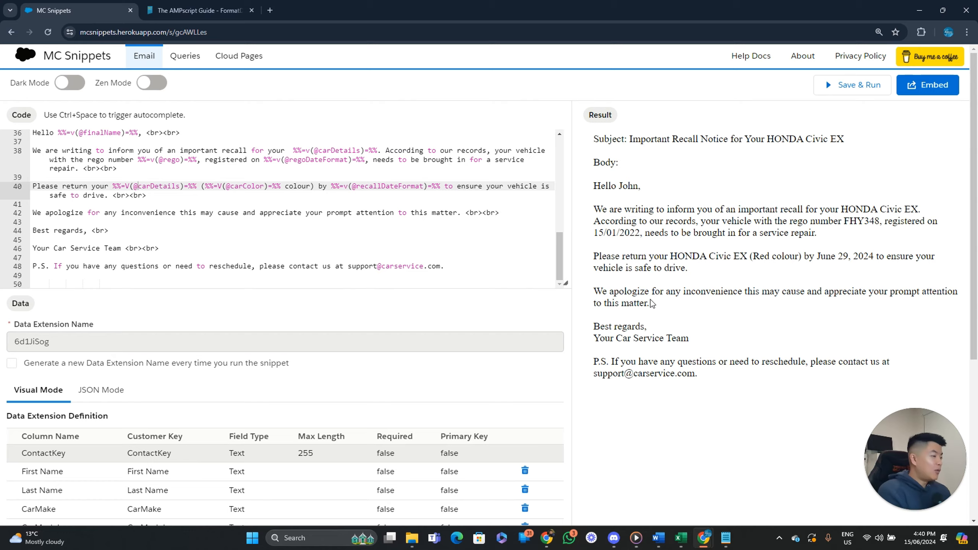
scroll(down, 3)
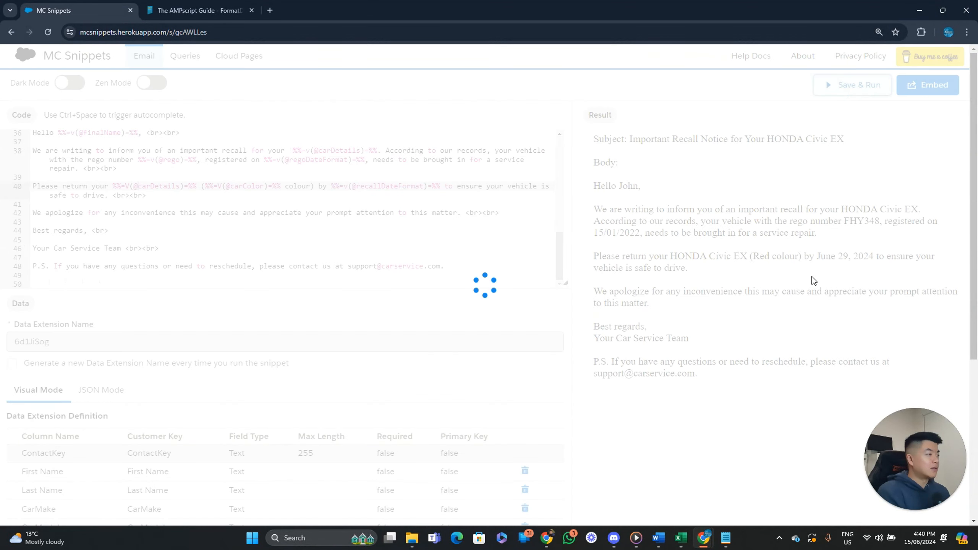
Review the rendered Accord LX email and highlight its June 29, 2024 recall date.
scroll(down, 3)
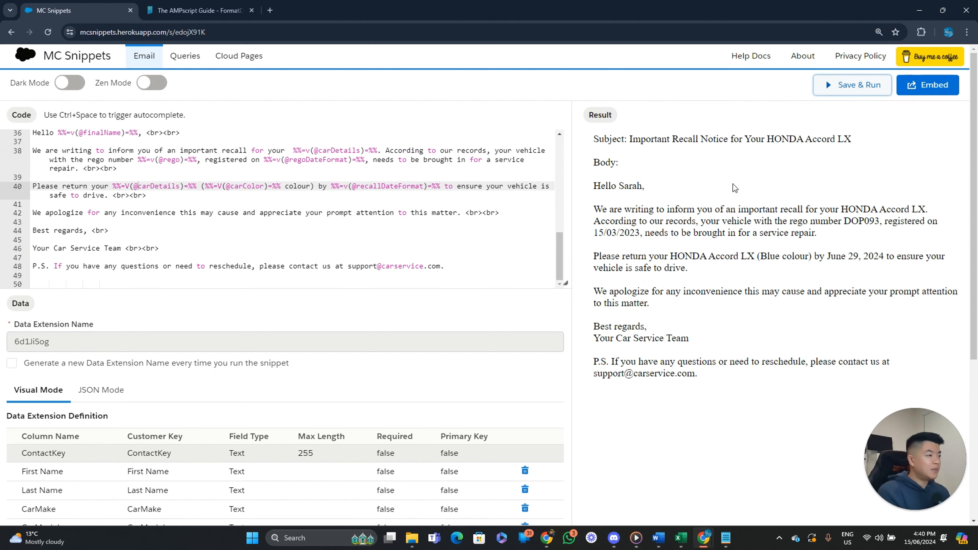
mouse_move(839, 226)
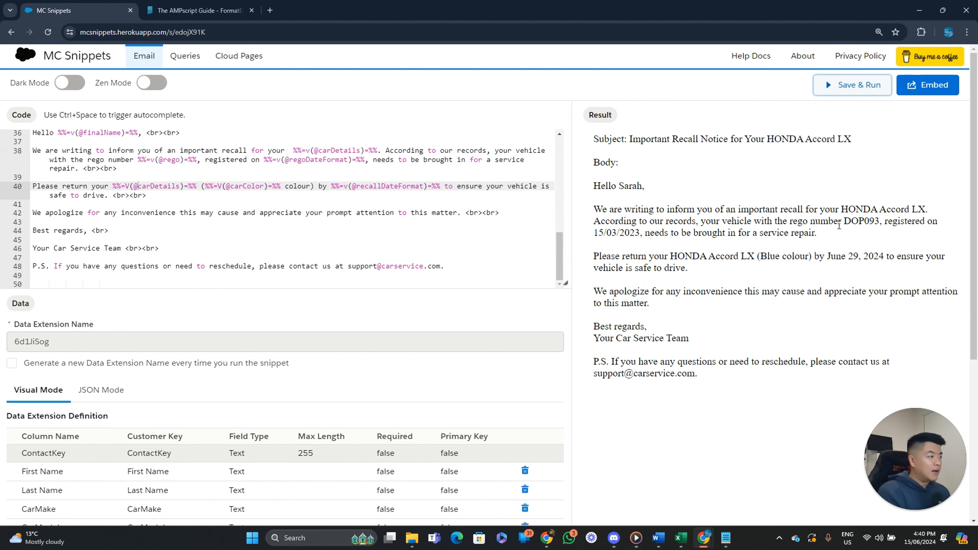
scroll(down, 3)
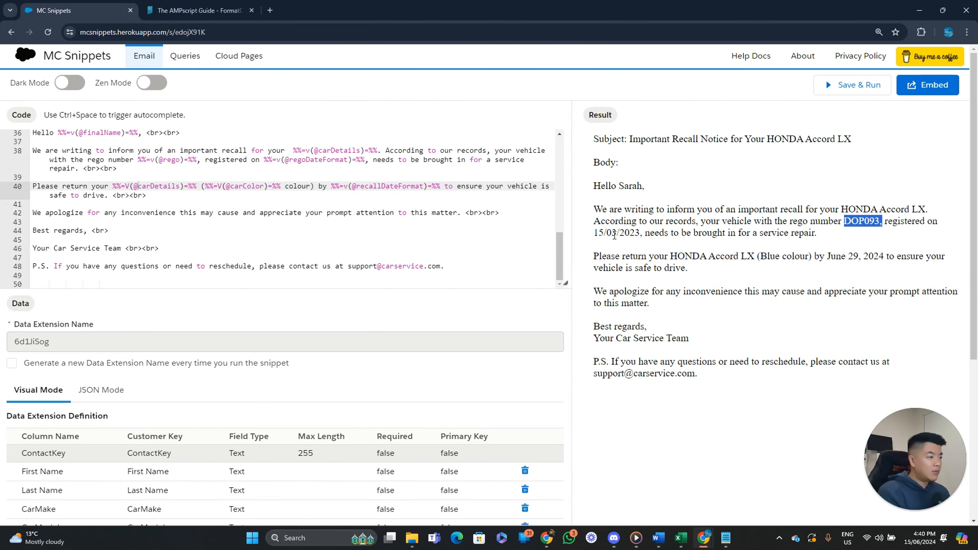
scroll(down, 3)
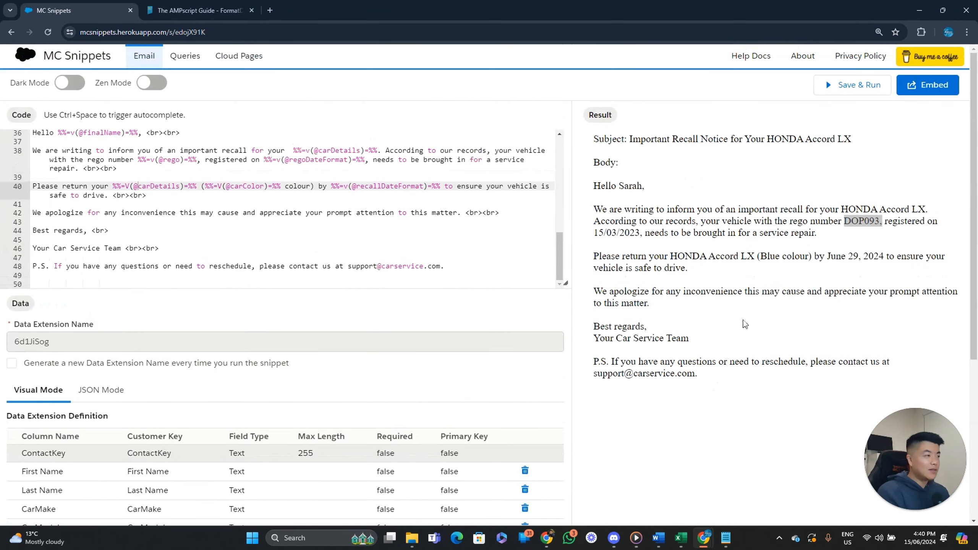
drag(825, 256, 945, 256)
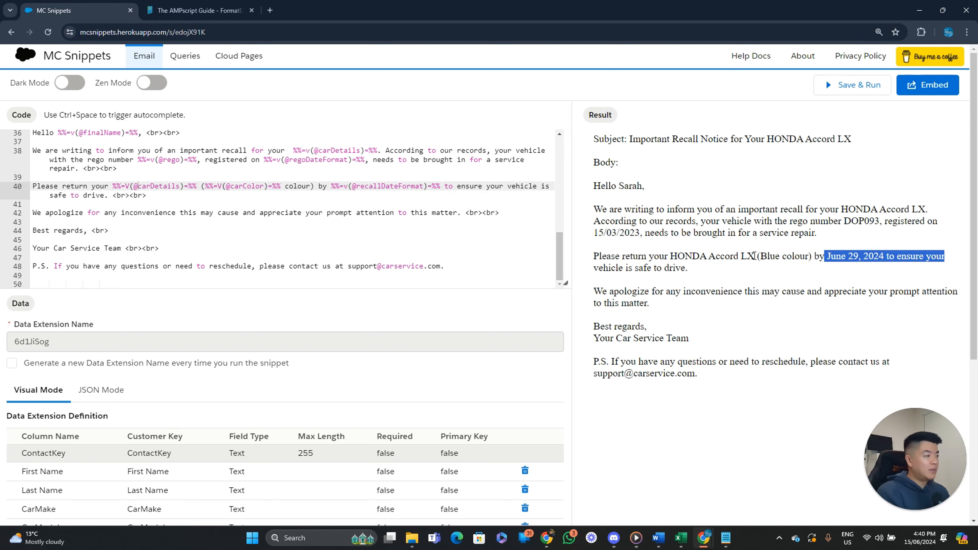
scroll(down, 3)
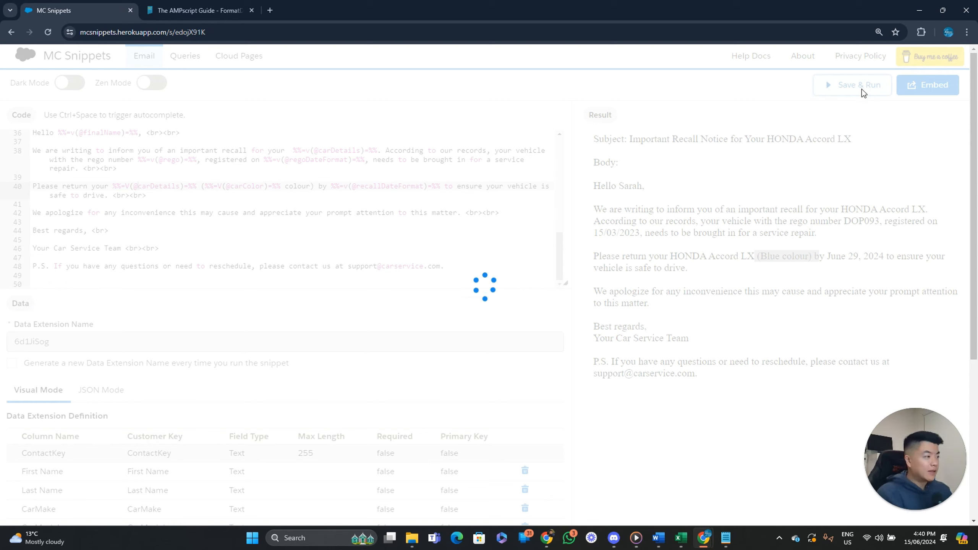
Save & Run again to render Mike's HONDA CR-V Touring email with formatted dates.
click(859, 85)
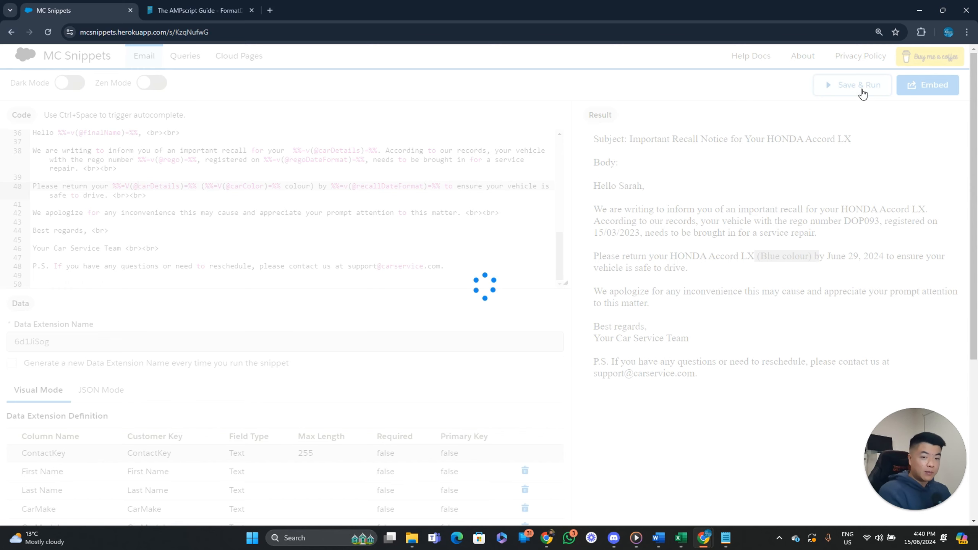
click(859, 85)
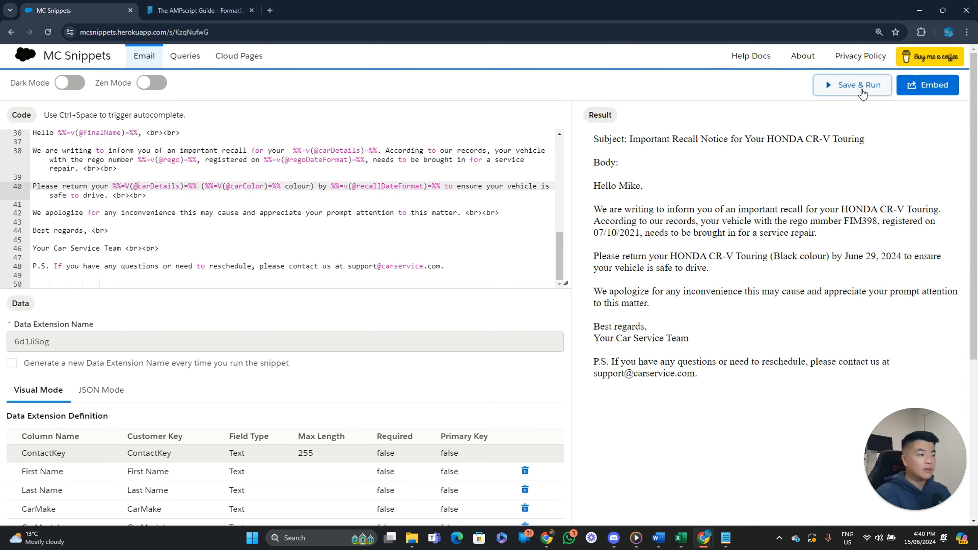